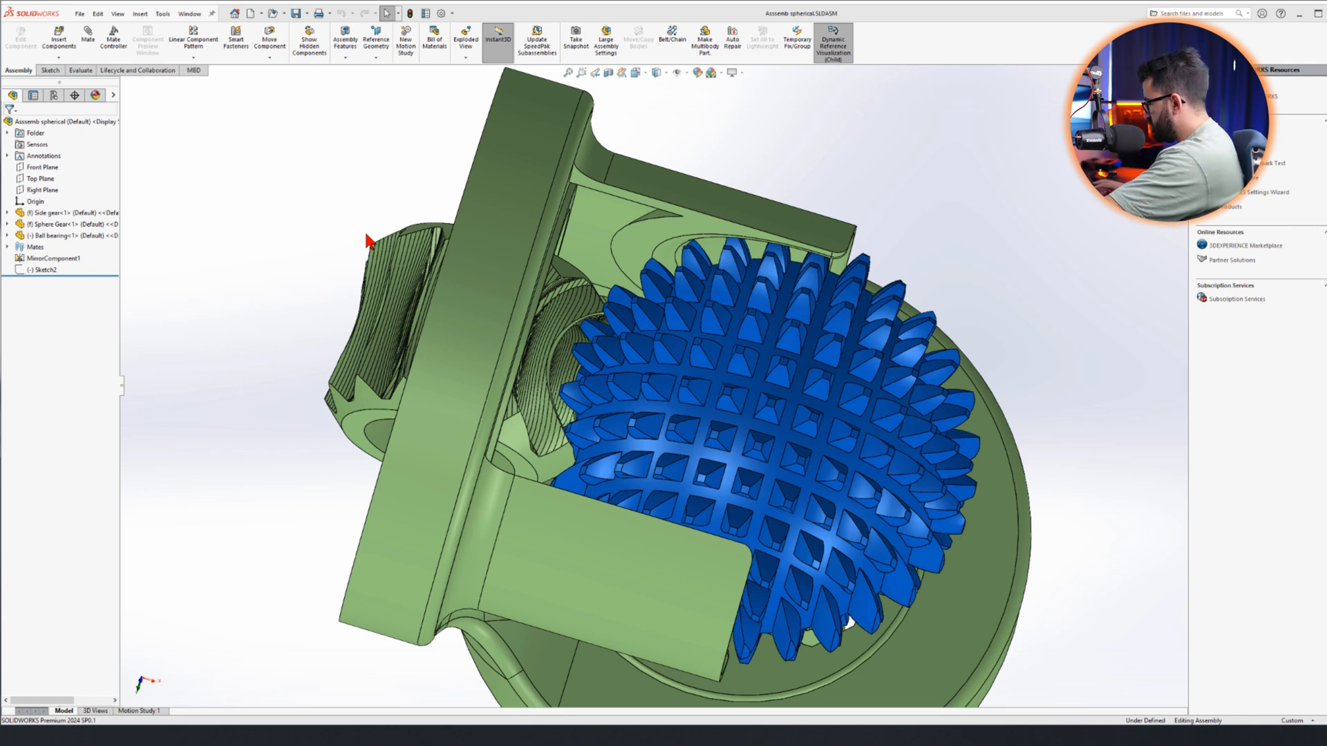
# - Create a new SOLIDWORKS part document
pyautogui.click(235, 13)
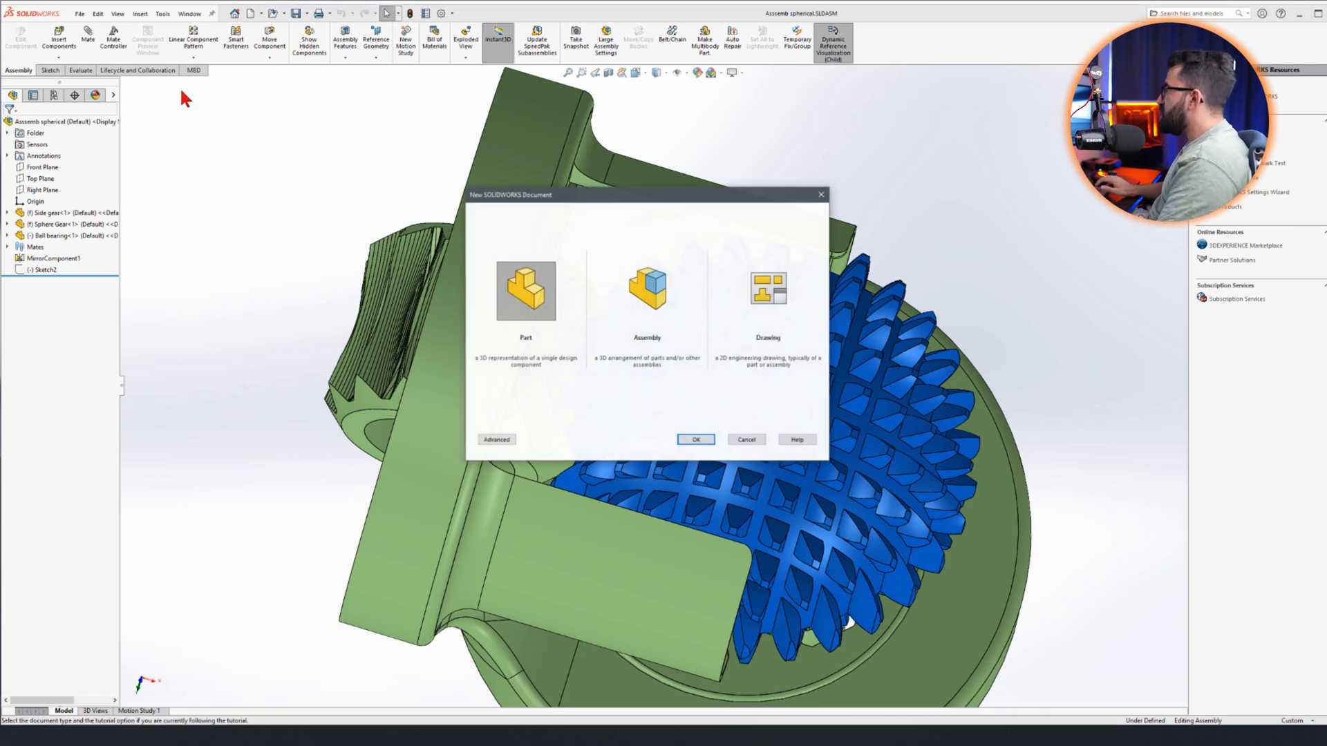
pyautogui.click(694, 439)
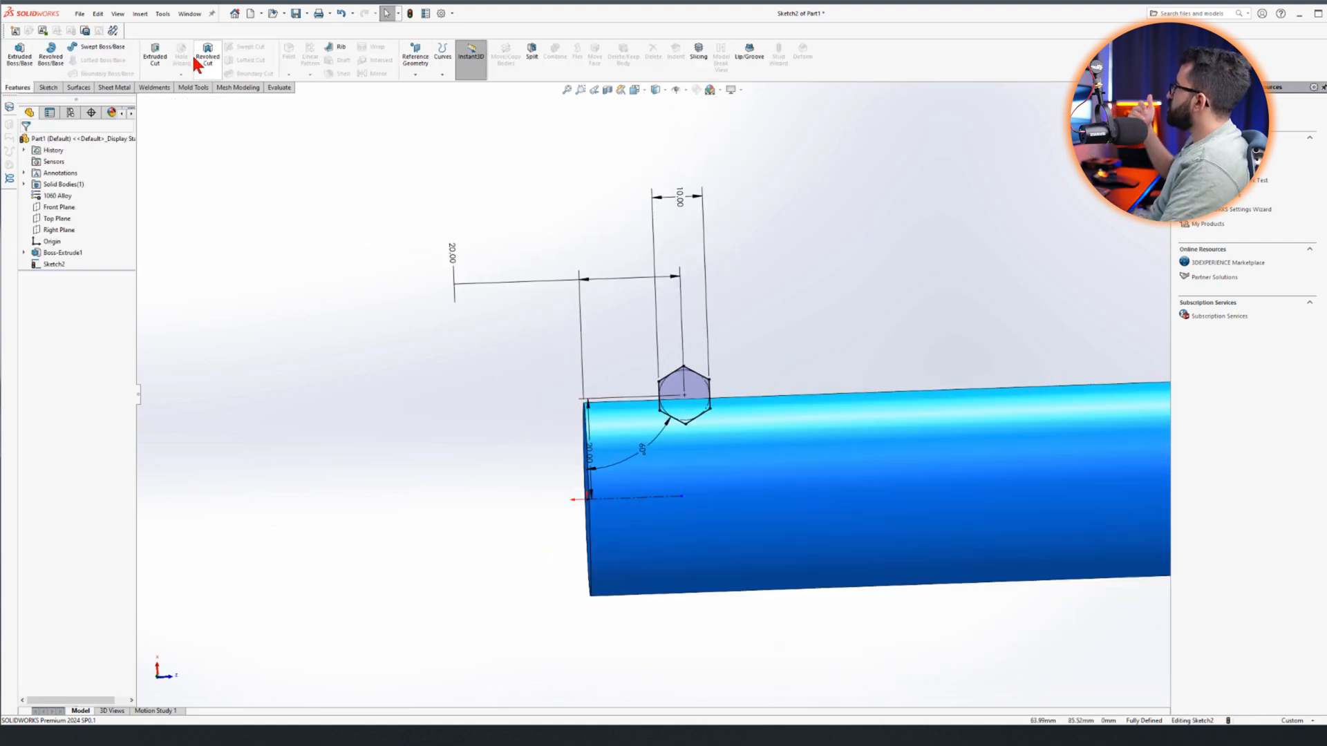
# - Revolve-cut the hexagon into a groove, then preview a linear pattern and discard it
pyautogui.click(208, 56)
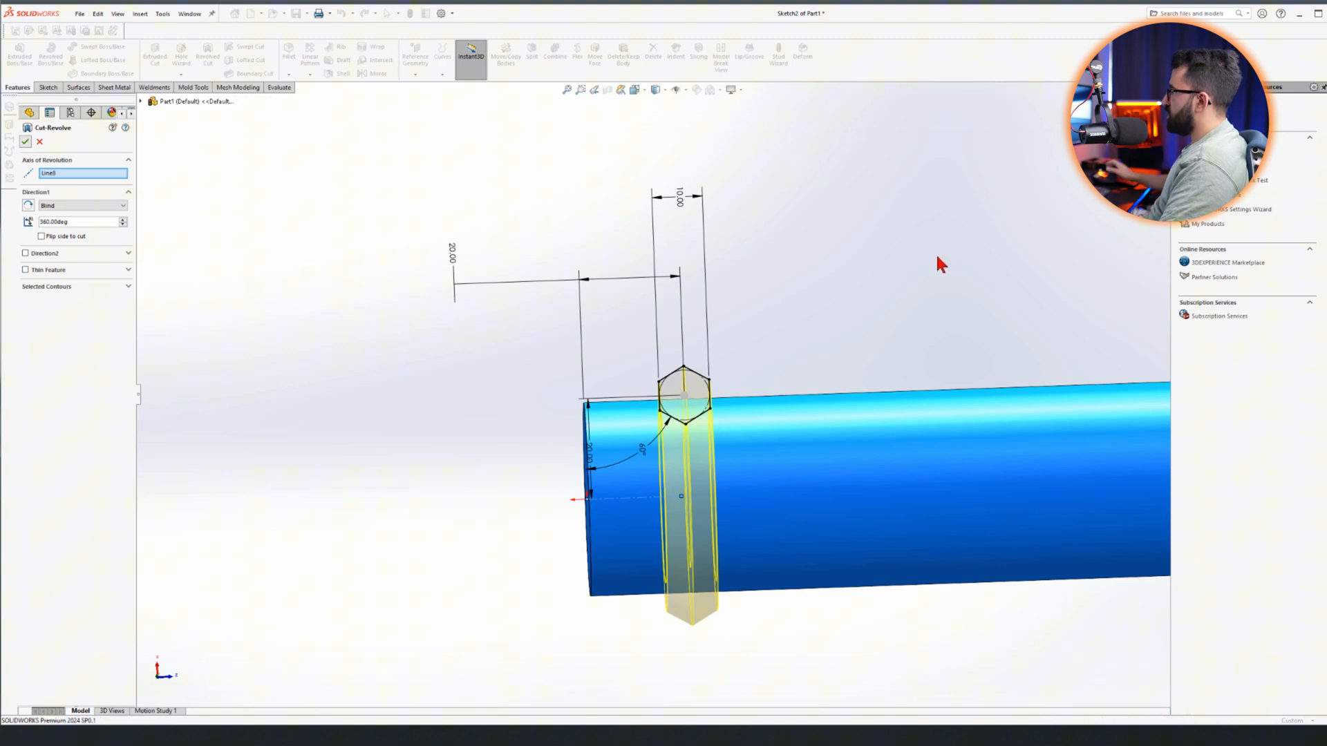
pyautogui.click(26, 141)
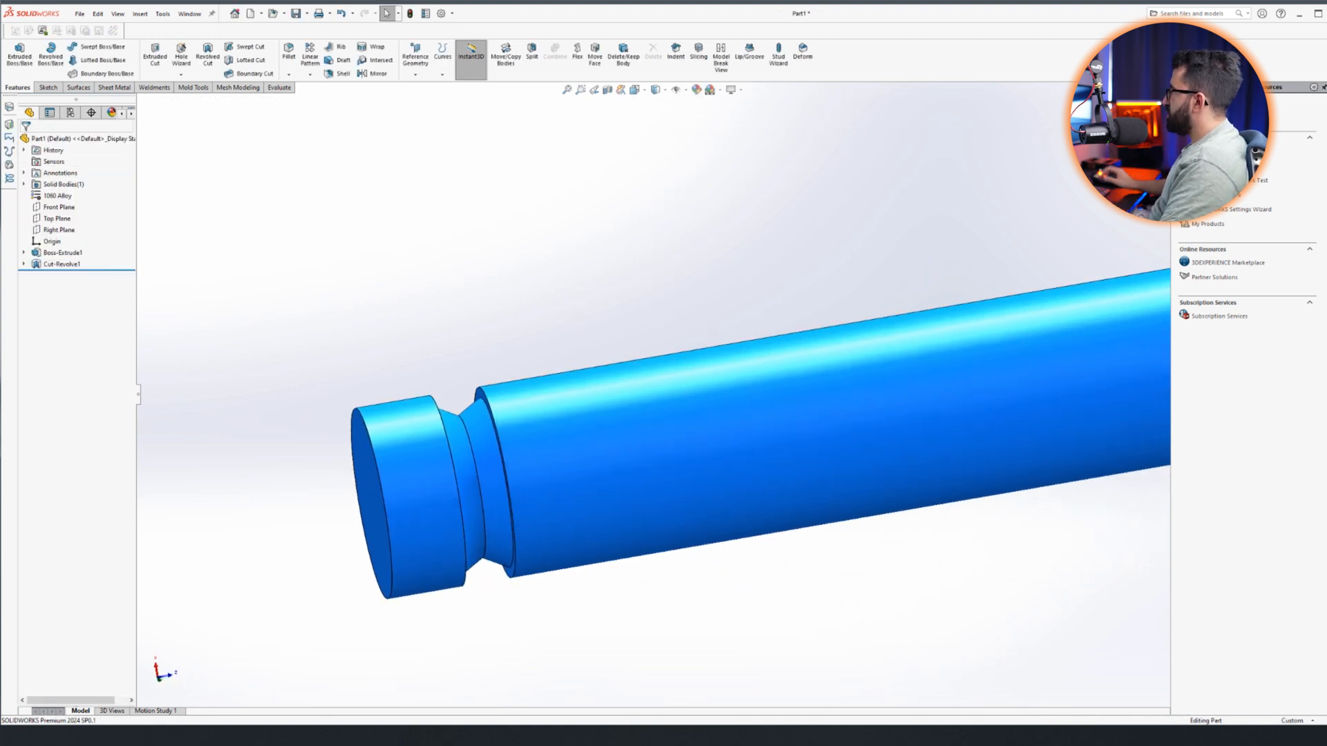
pyautogui.click(310, 54)
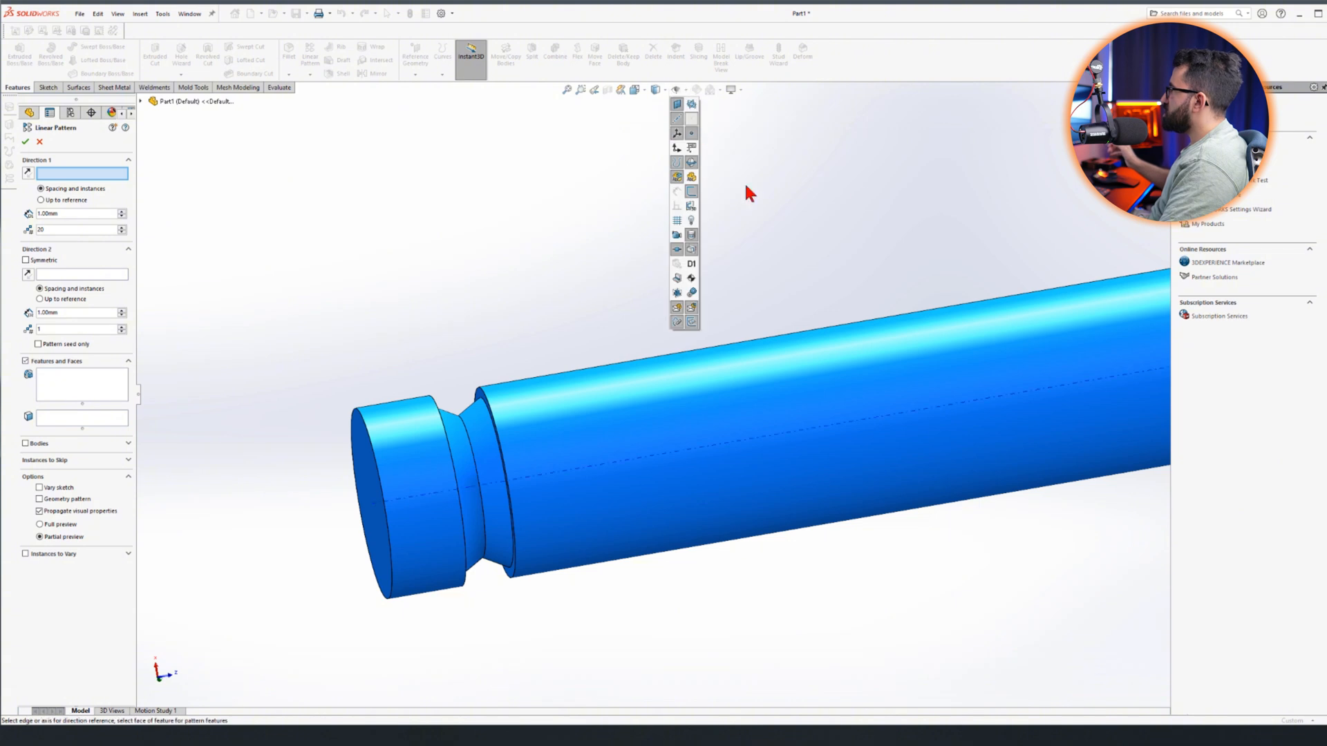
pyautogui.click(494, 482)
pyautogui.write('20')
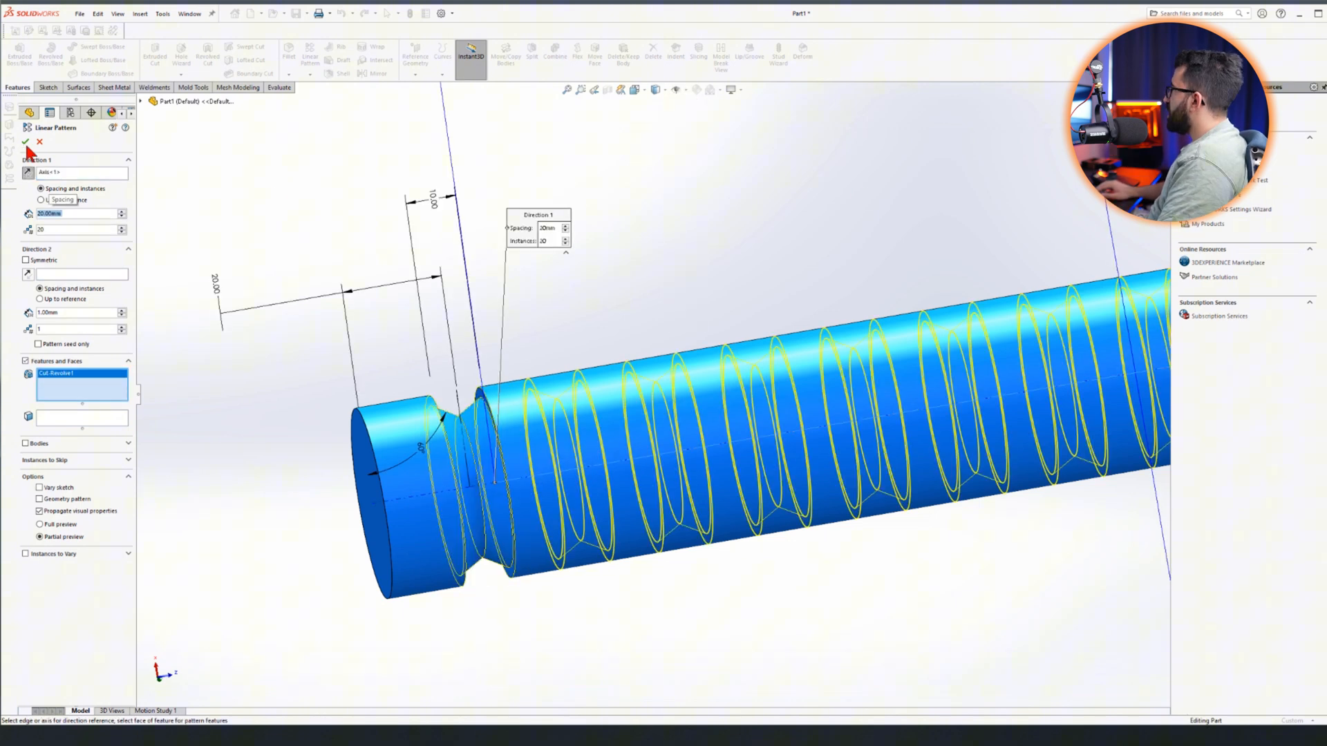
pyautogui.click(25, 141)
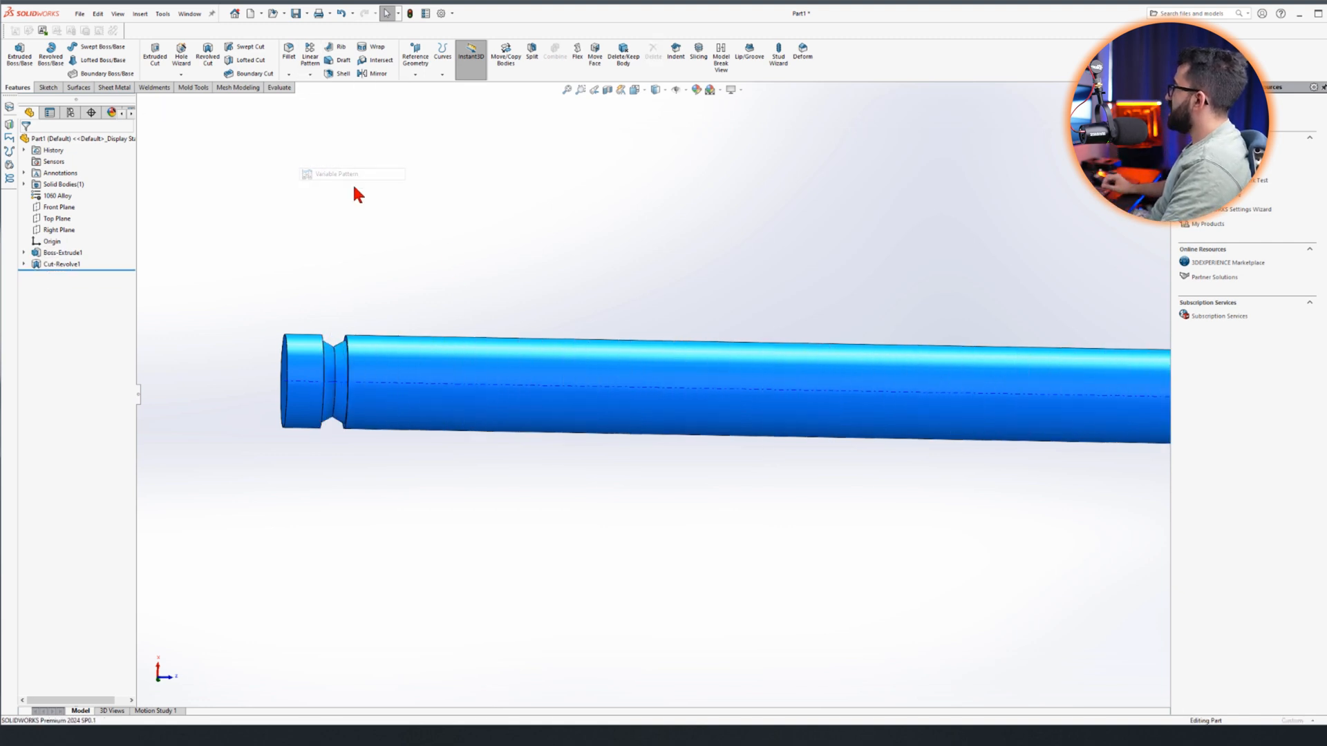
# - Start a variable pattern of Cut-Revolve1 and add its 20 mm and 60° dimensions to the table
pyautogui.click(190, 226)
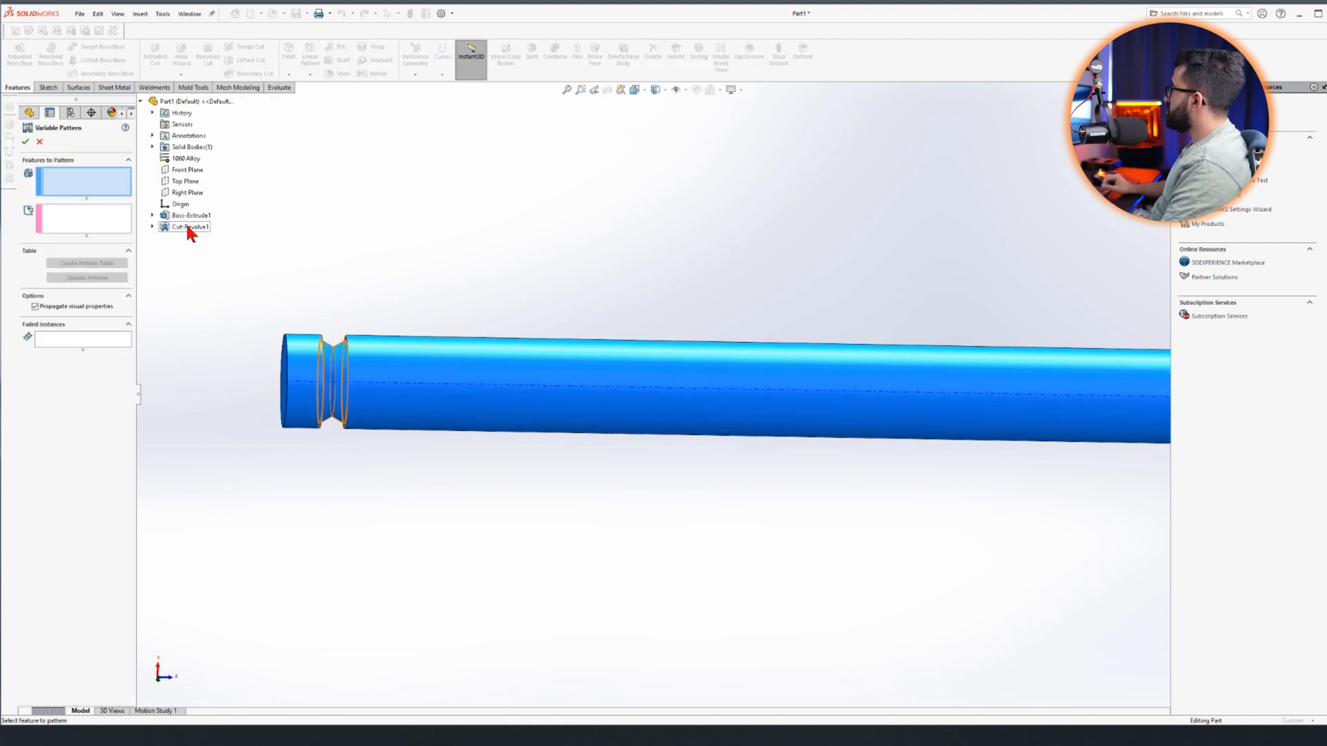
pyautogui.click(189, 226)
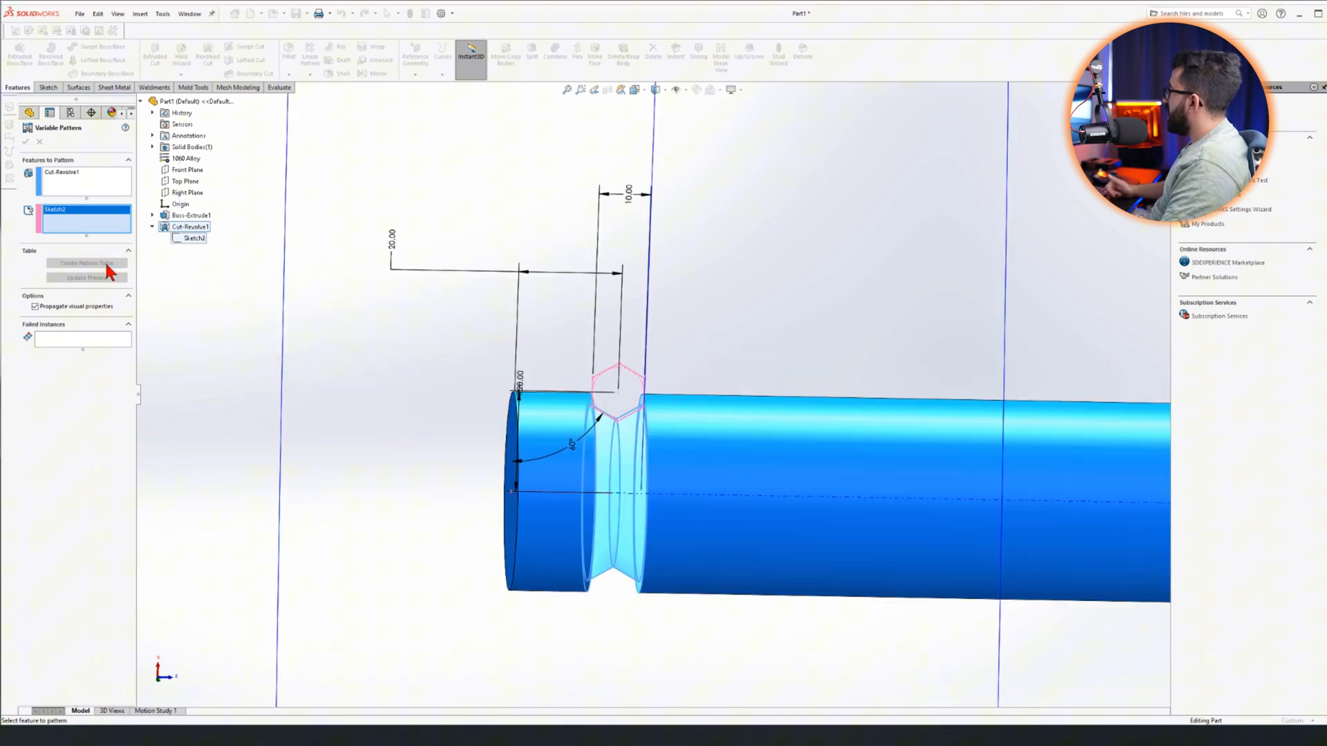
pyautogui.click(86, 263)
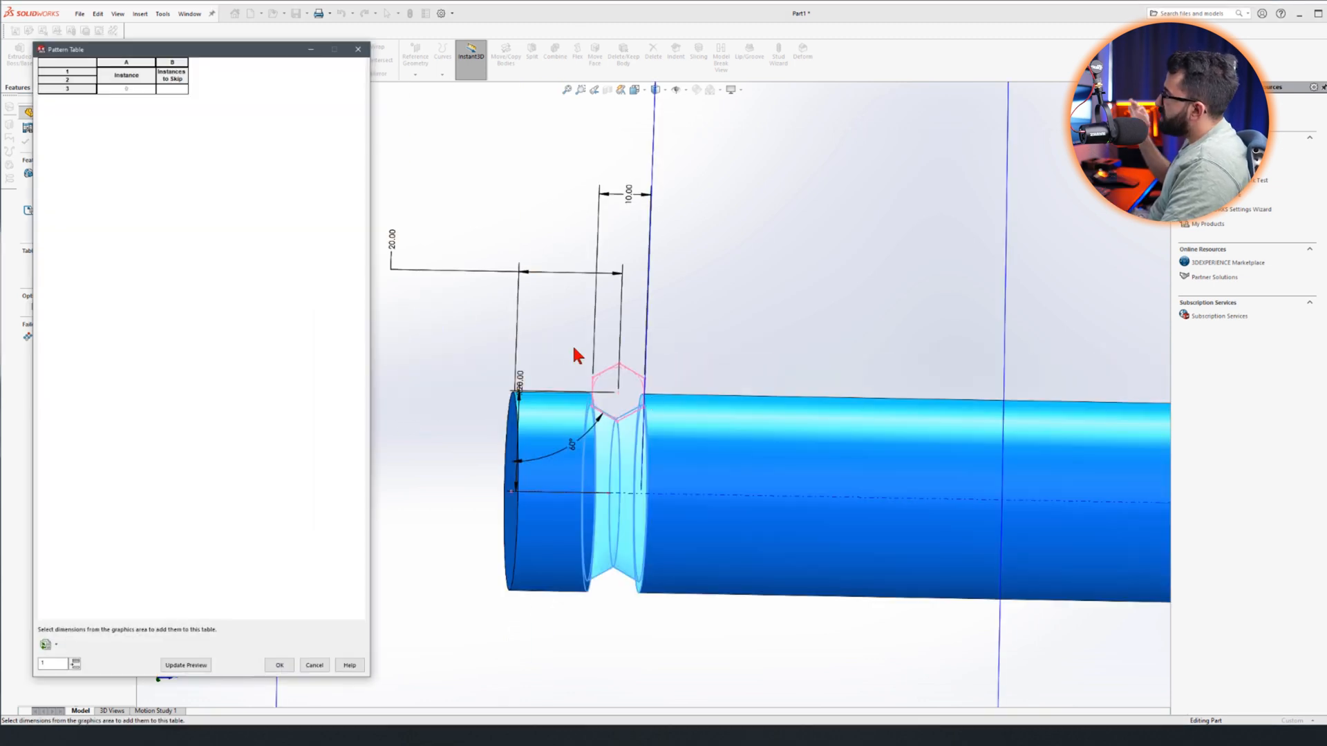
pyautogui.moveTo(734, 379)
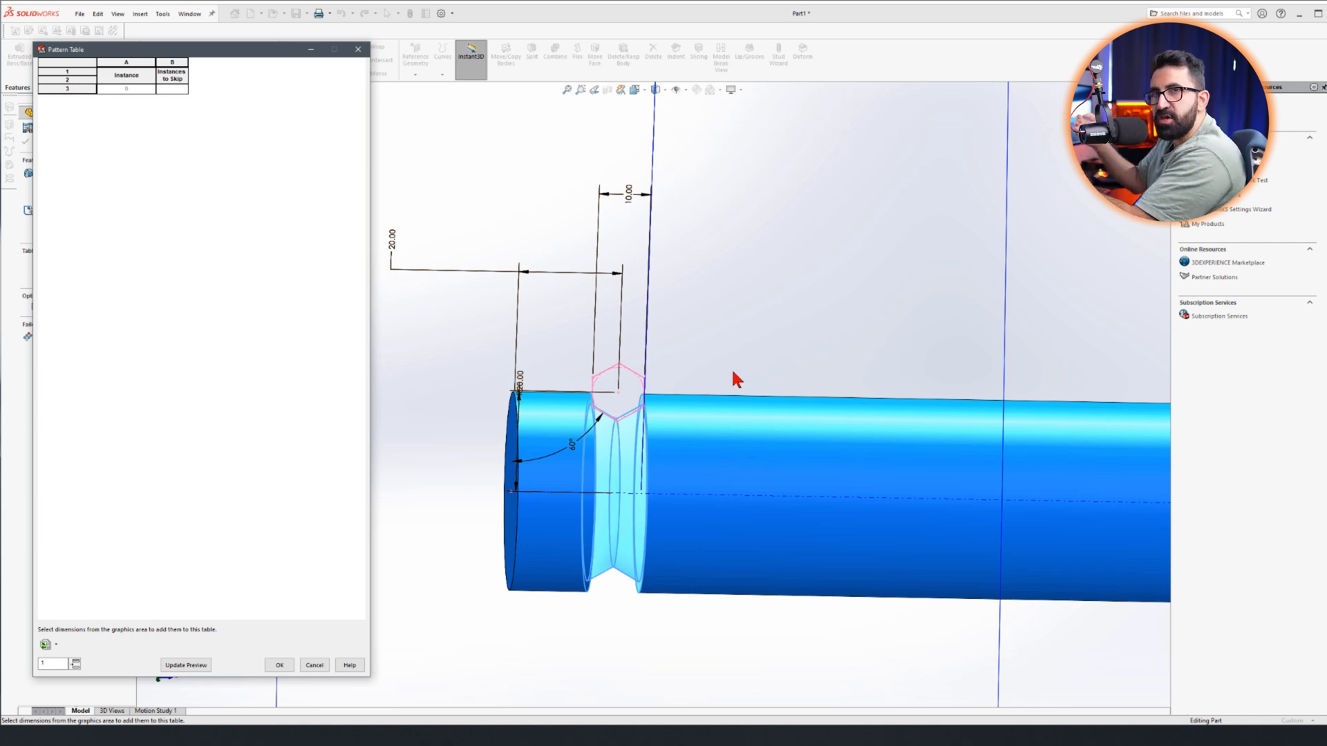
pyautogui.moveTo(542, 393)
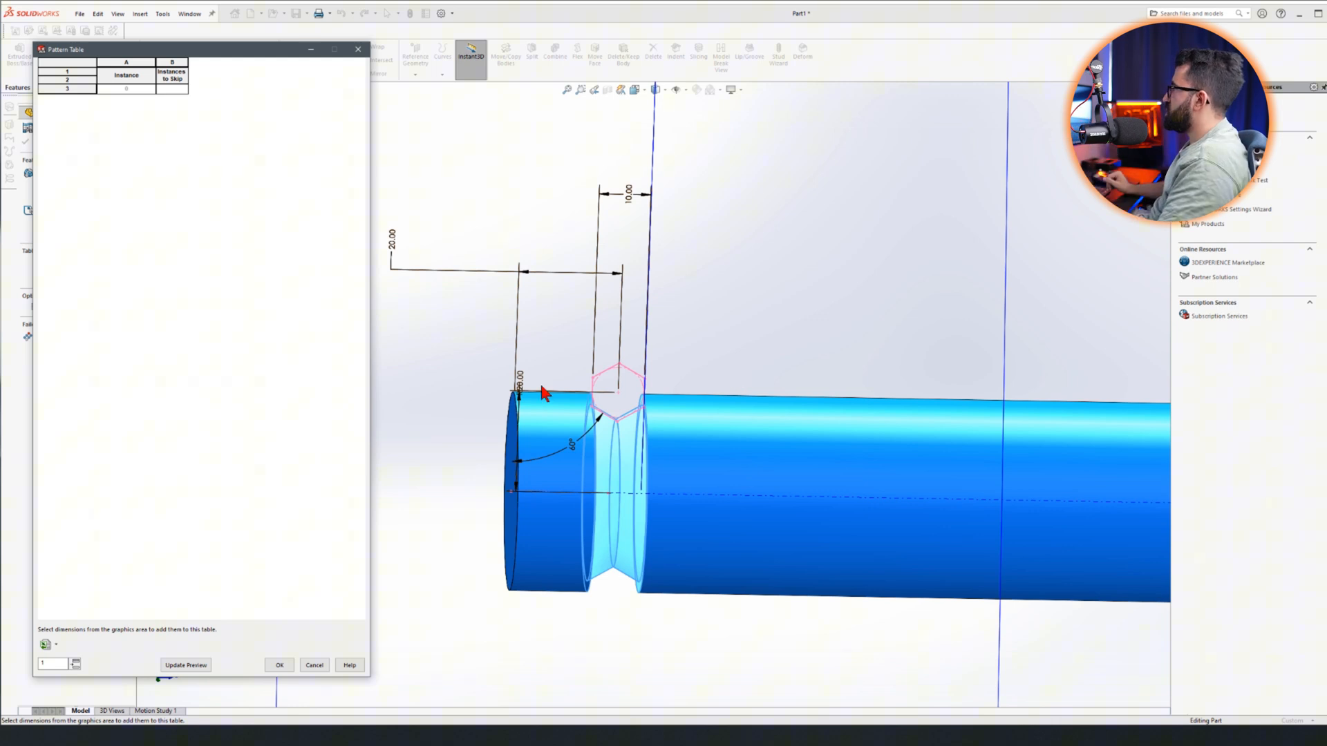
pyautogui.click(392, 246)
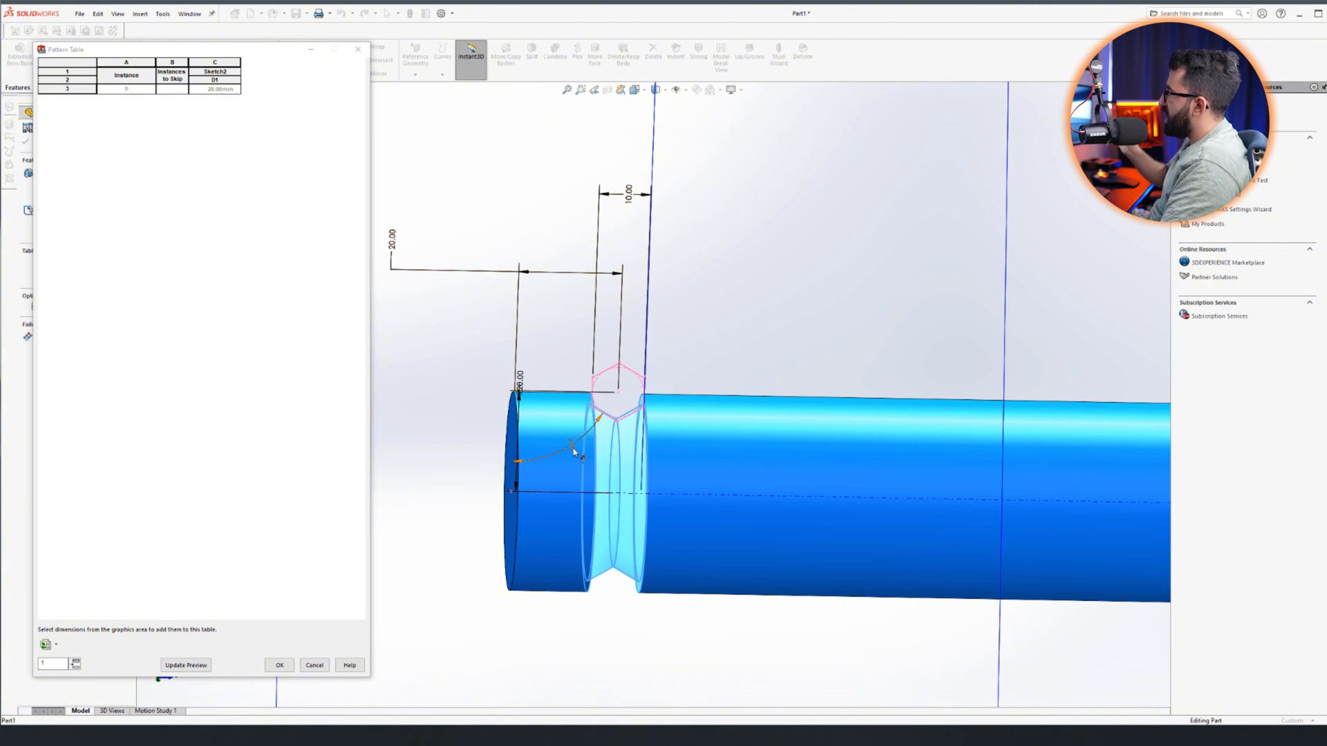
pyautogui.click(573, 445)
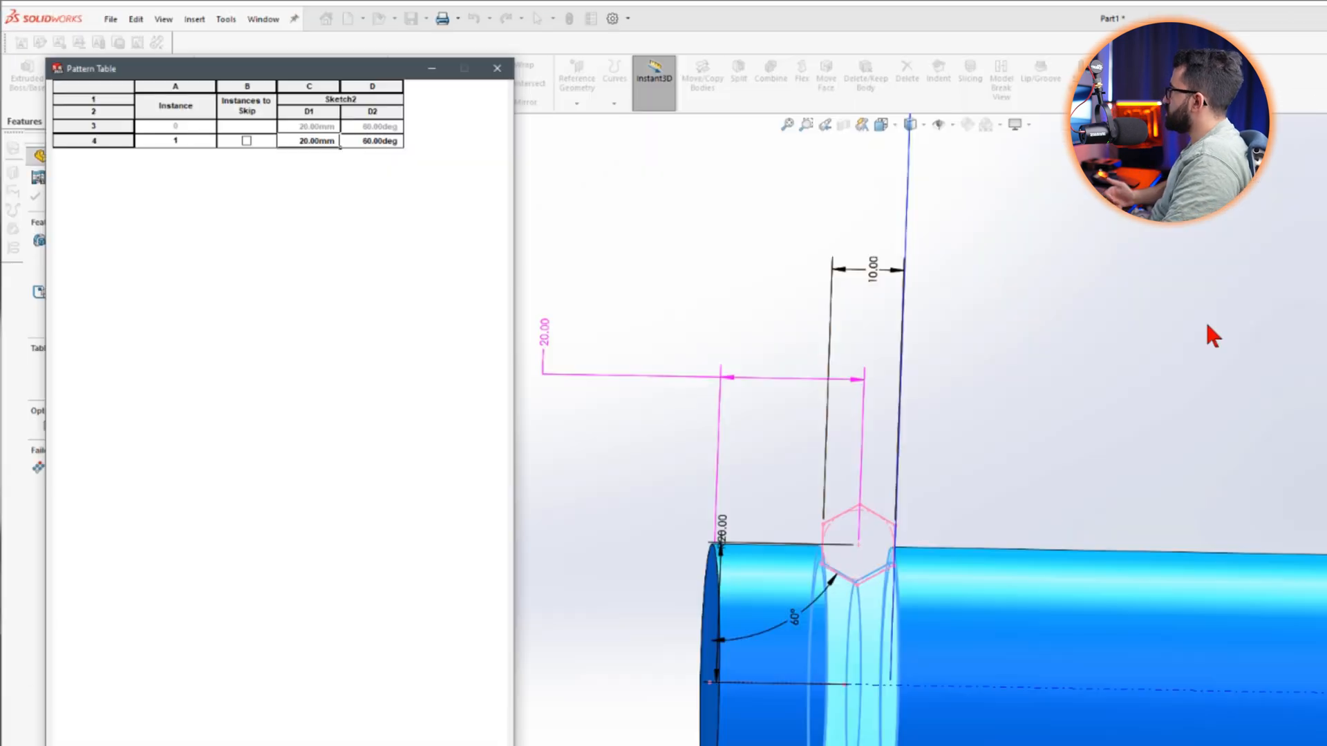
# - Enter distances 40/60/80/100 mm and angles 90/120/150/180°, then preview the grooves
pyautogui.write('40')
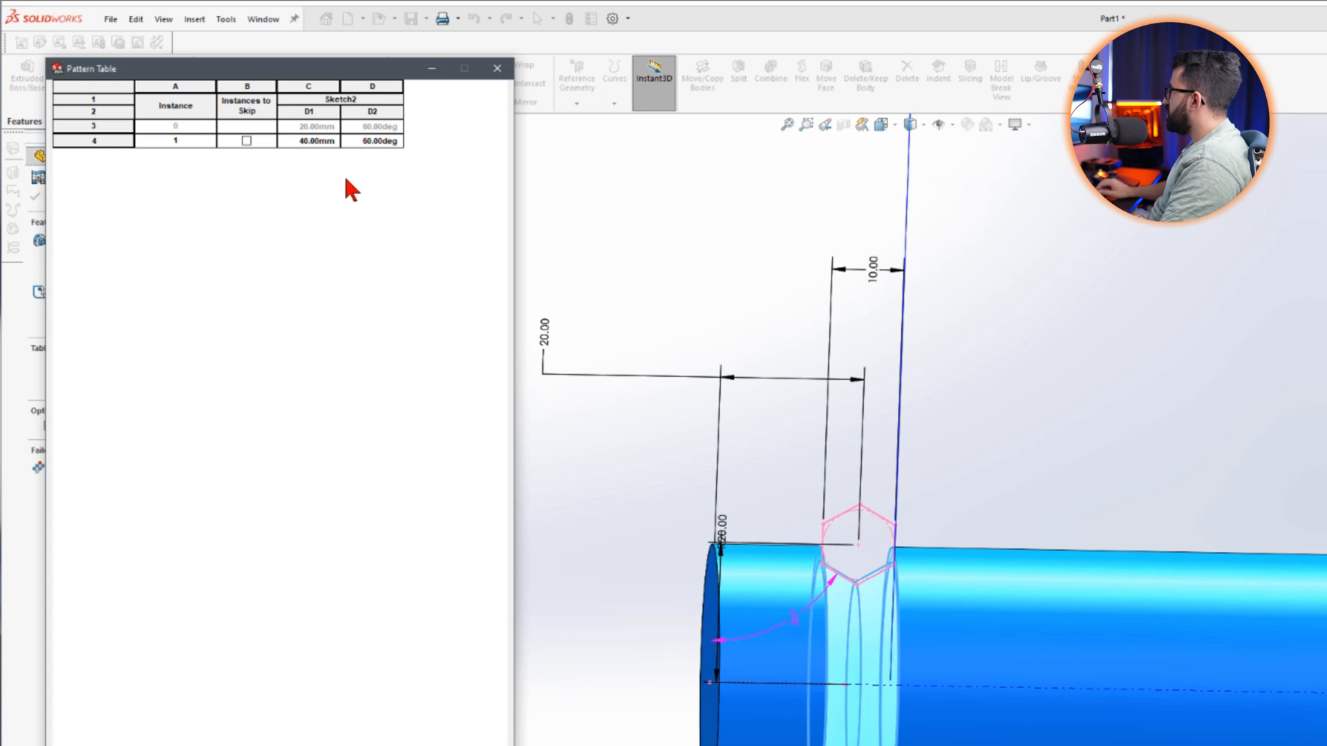
pyautogui.write('90')
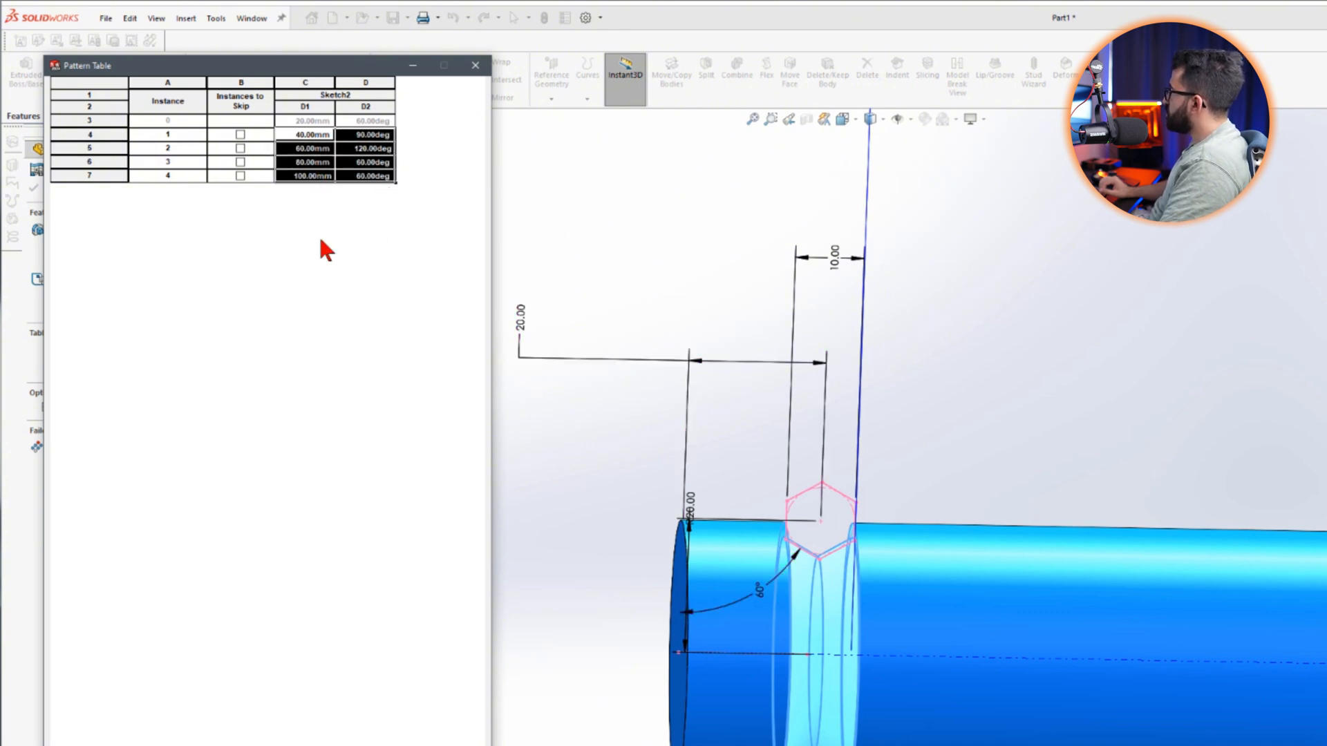
pyautogui.click(366, 148)
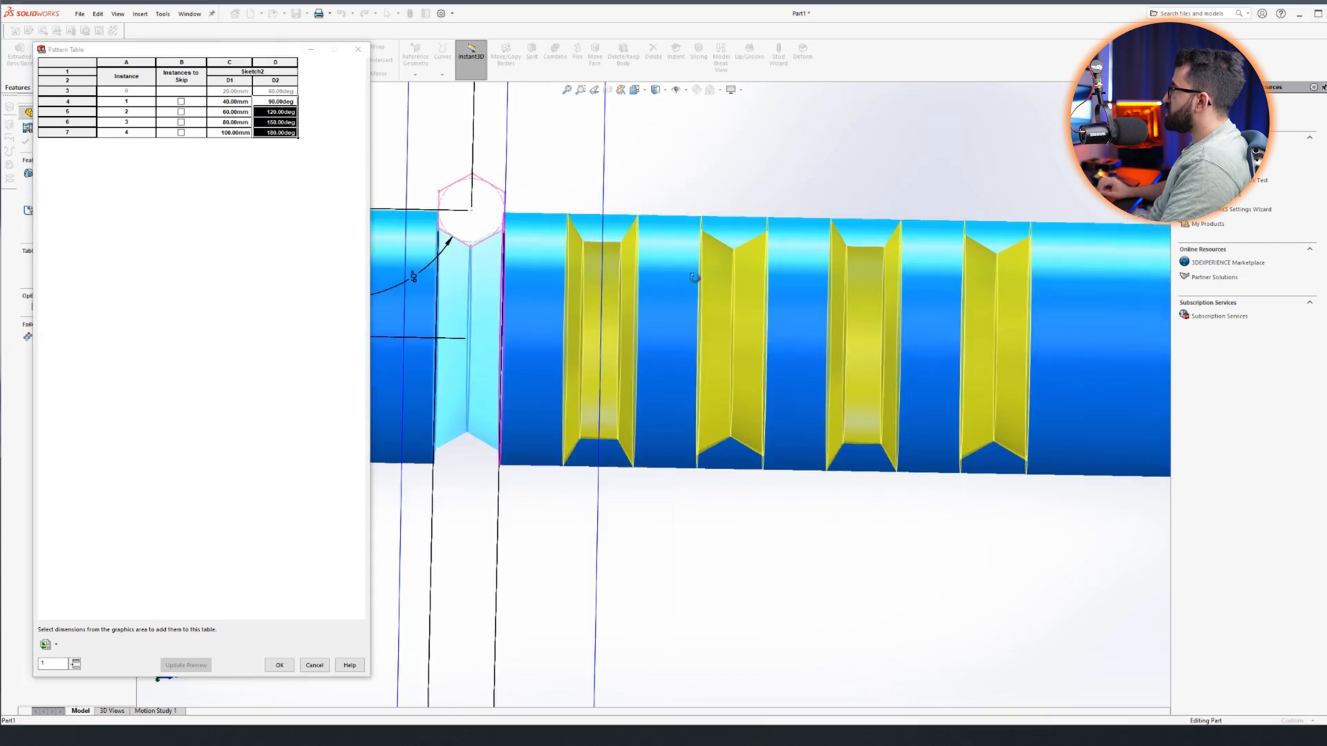
# - Change the instance angles to 15° steps (75/90/105…) and create VarPattern1
pyautogui.click(280, 664)
pyautogui.write('1')
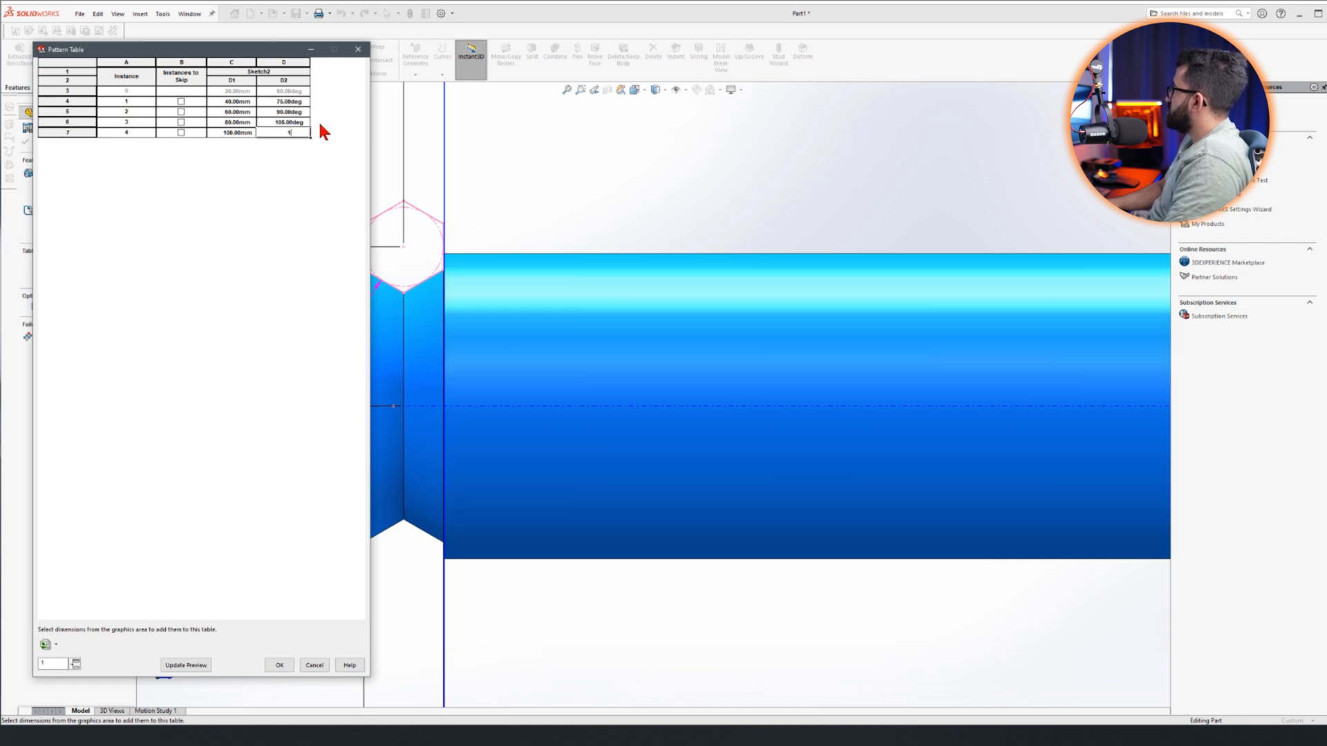
pyautogui.click(184, 664)
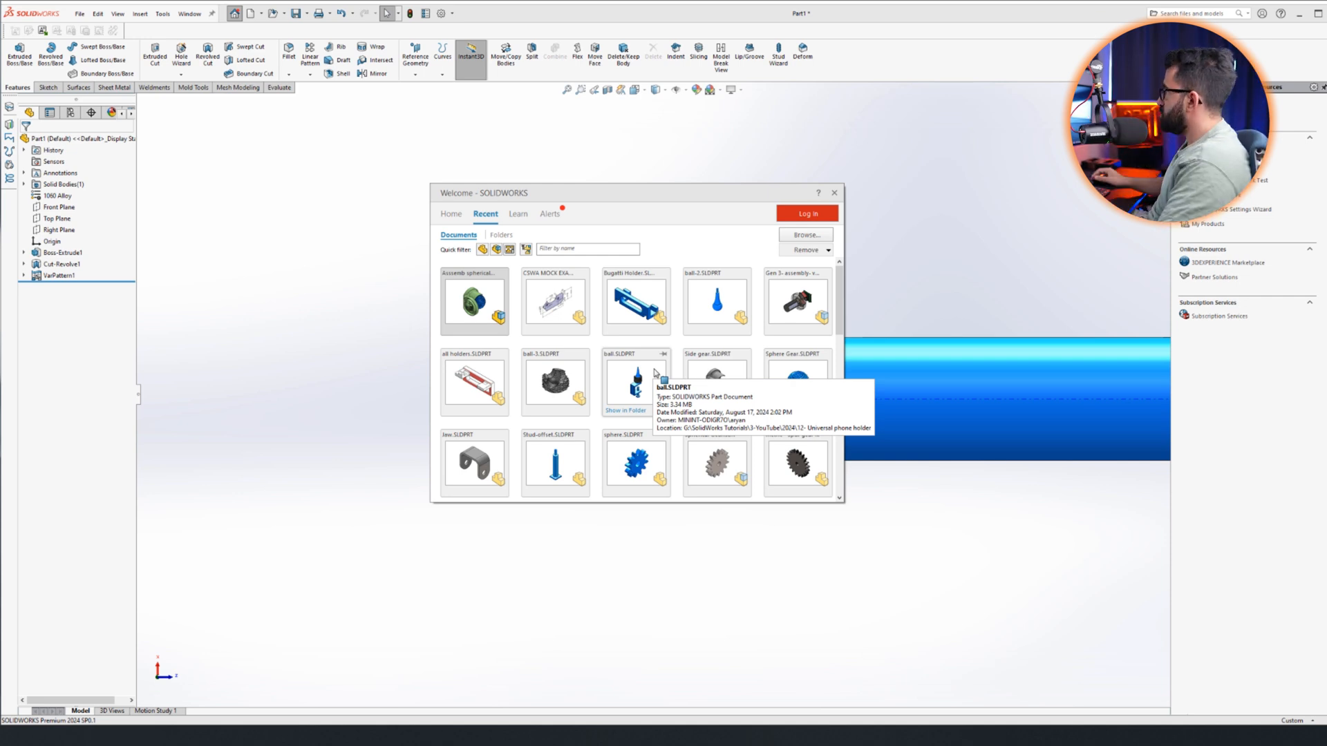
# - Open Side gear.SLDPRT and delete the Shell2 and Loft1 bodies
pyautogui.doubleClick(474, 302)
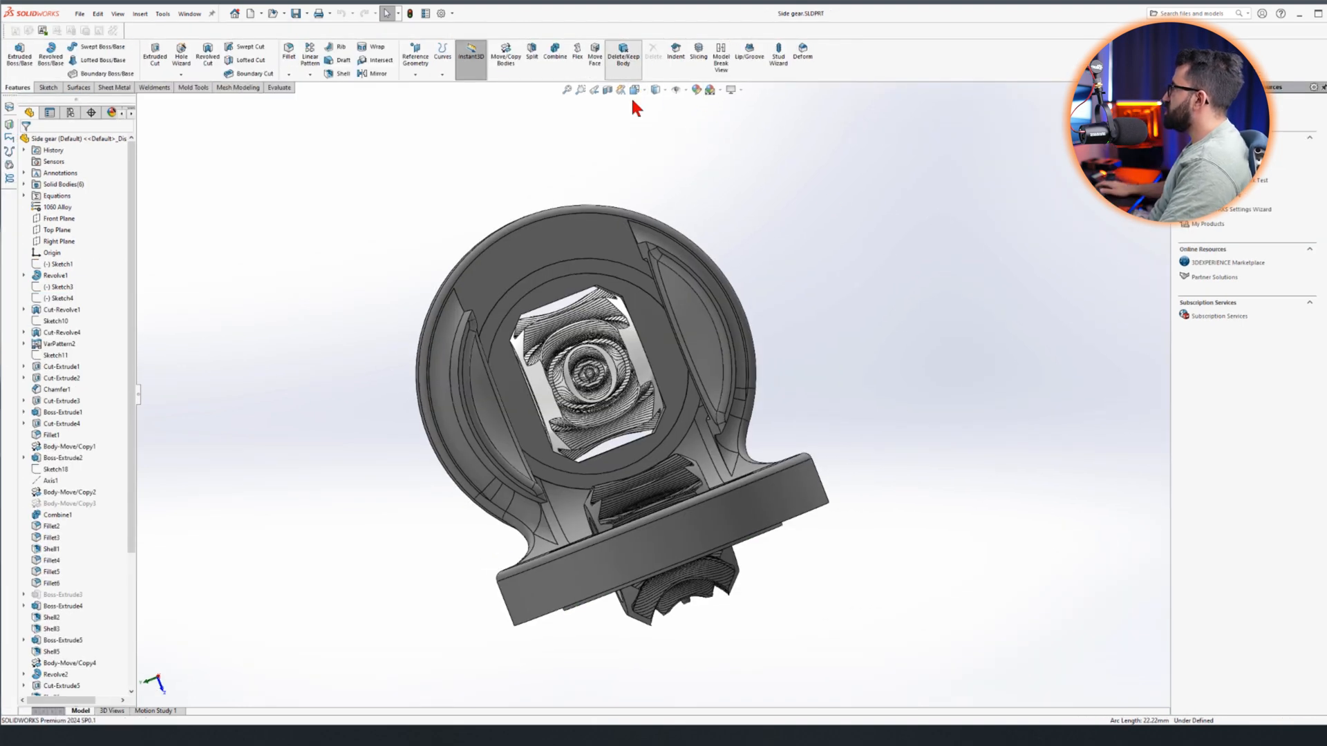
pyautogui.click(623, 56)
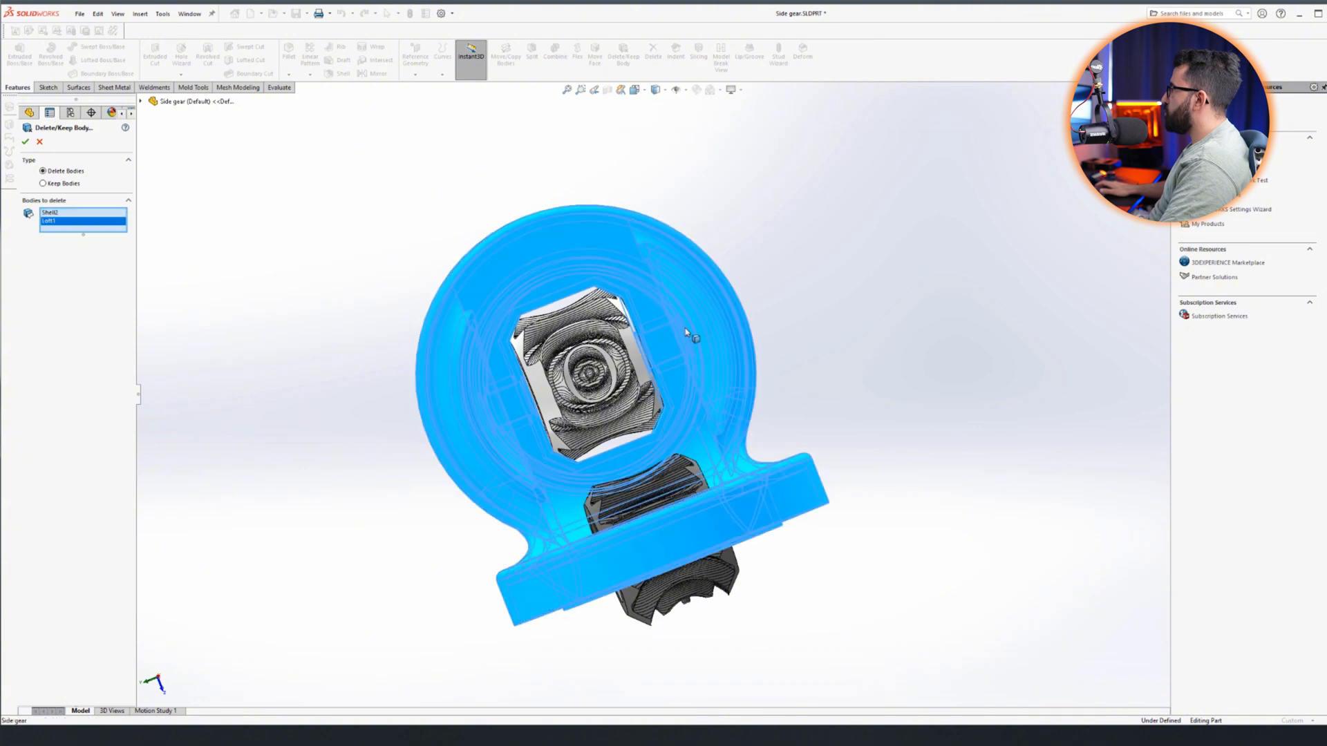
pyautogui.click(27, 141)
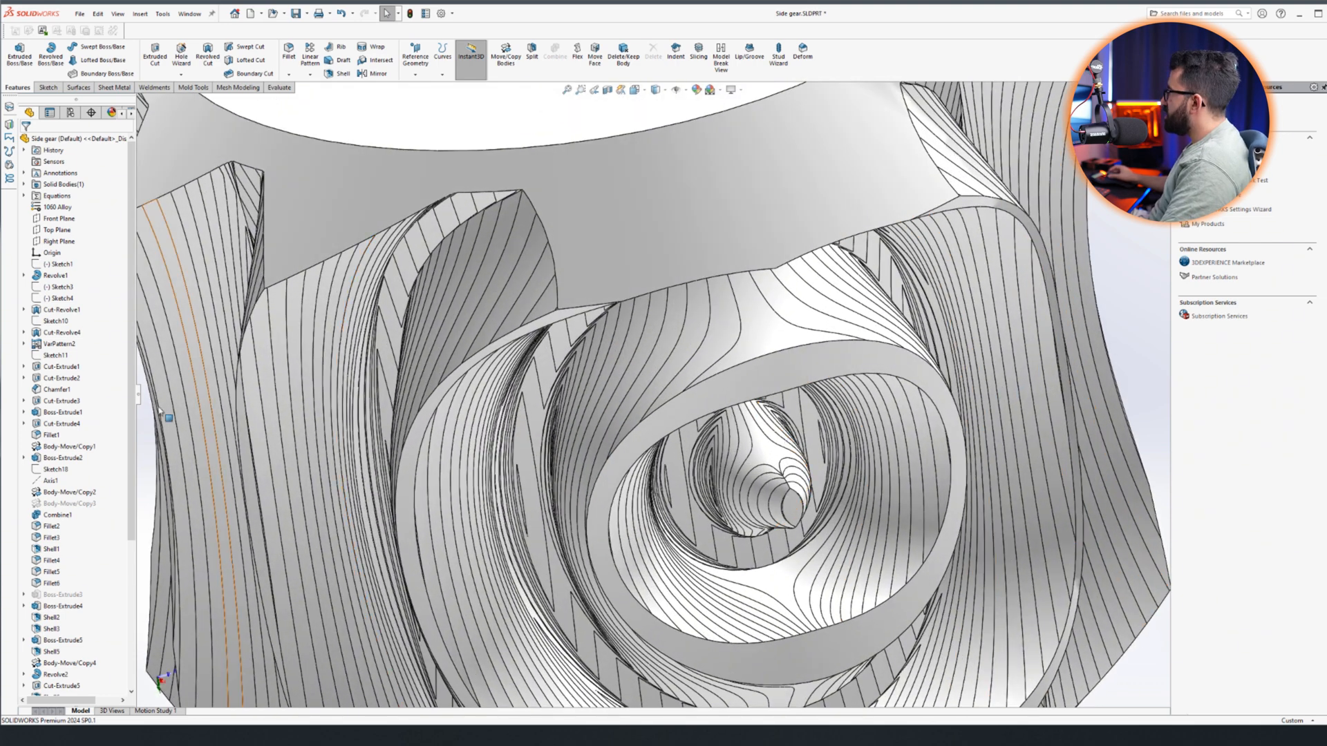
pyautogui.scroll(-3)
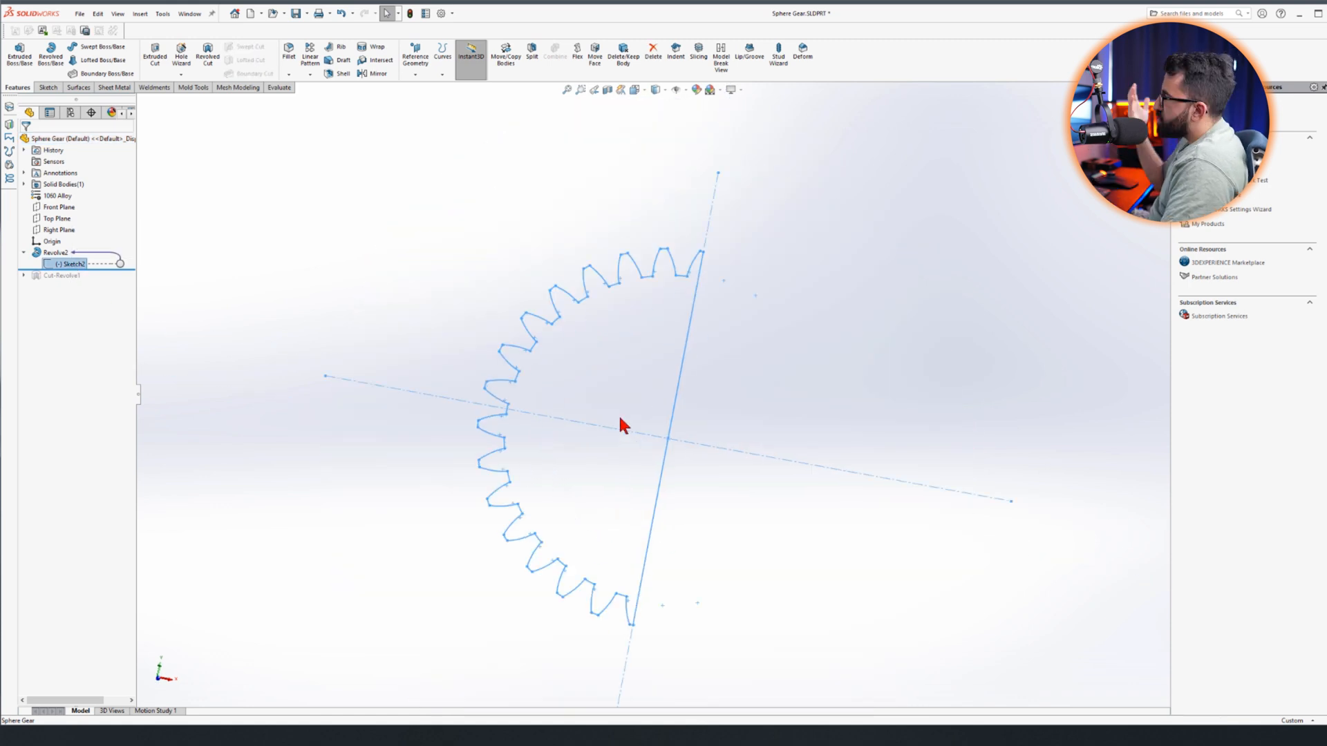
pyautogui.moveTo(701, 359)
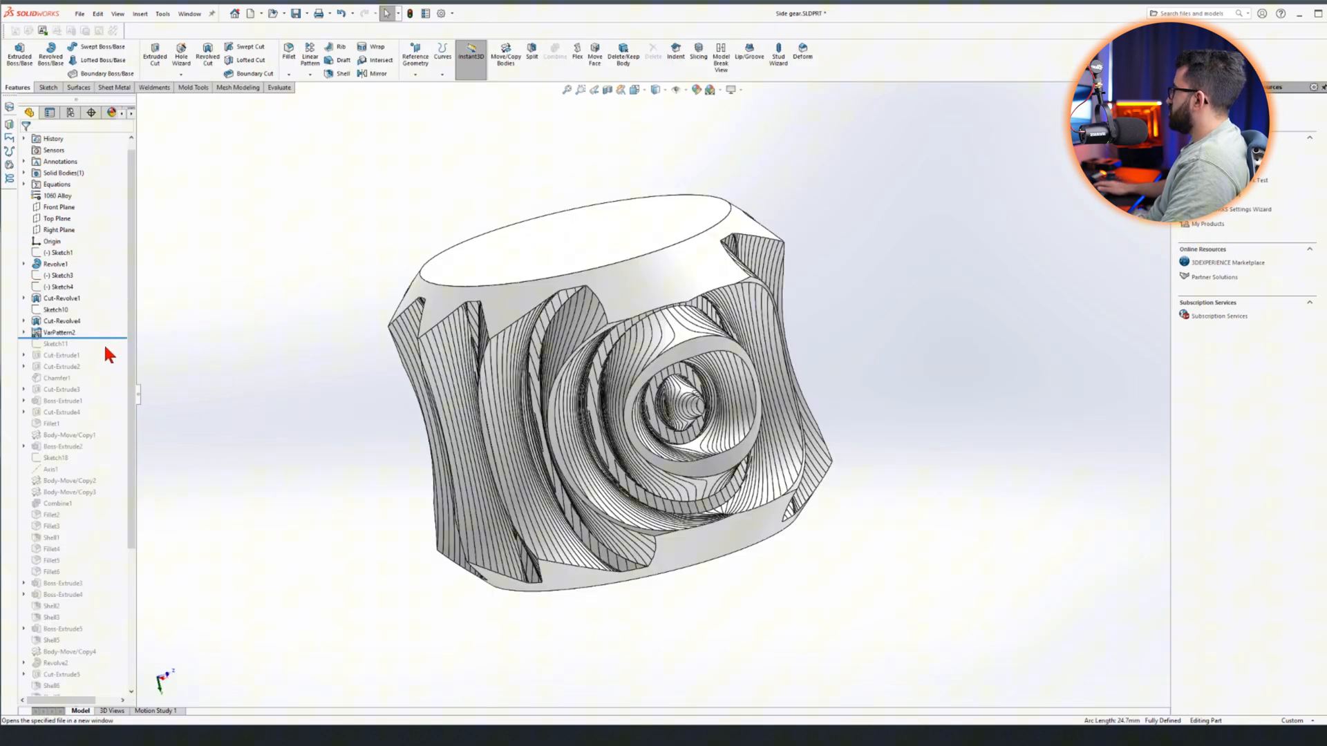
pyautogui.click(61, 298)
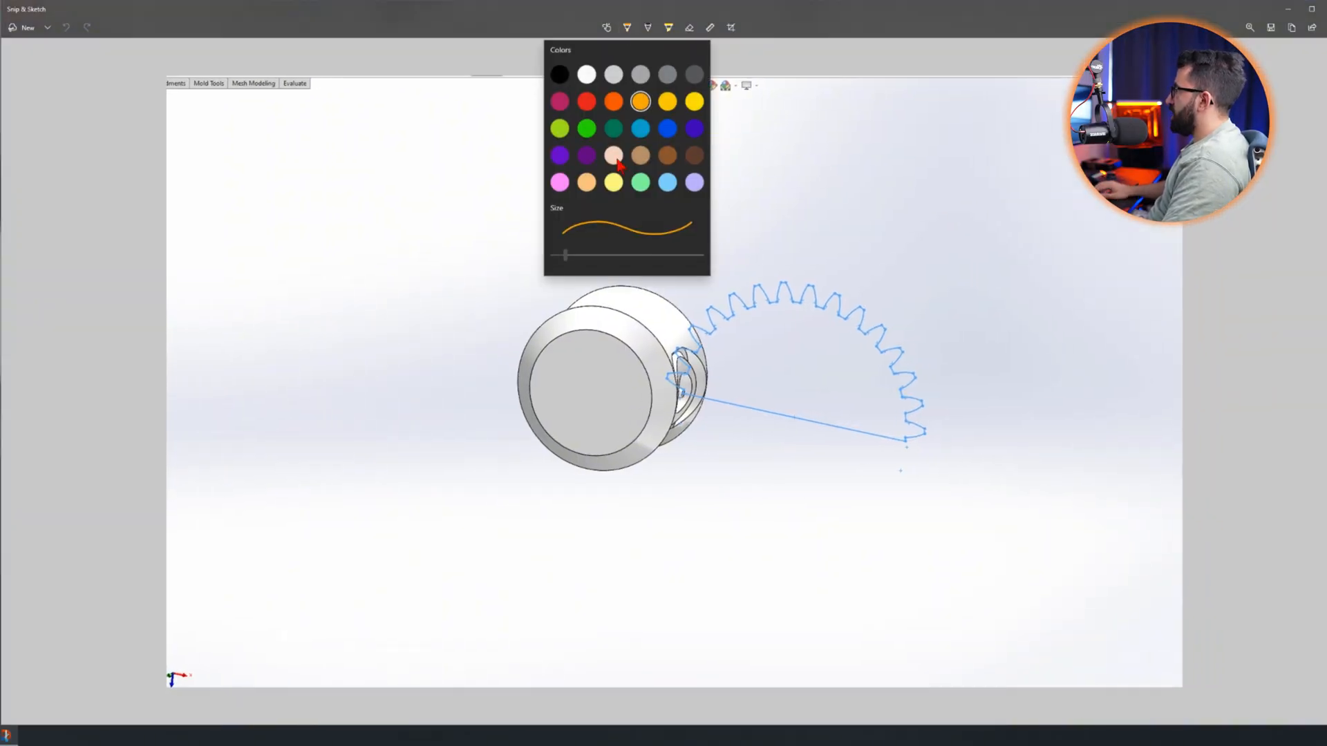
# - Draw a red circular arrow around the gear and pick another pen colour
pyautogui.click(626, 27)
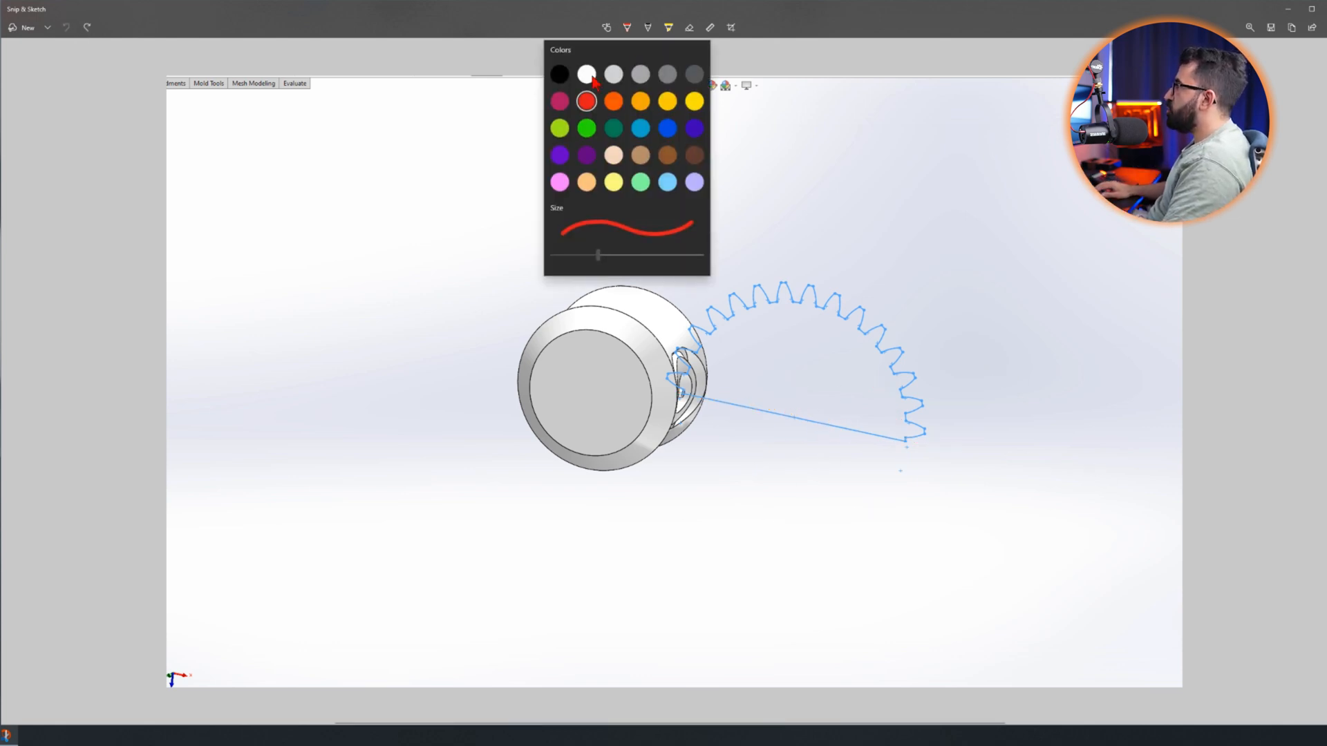
pyautogui.moveTo(694, 161); pyautogui.dragTo(992, 528)
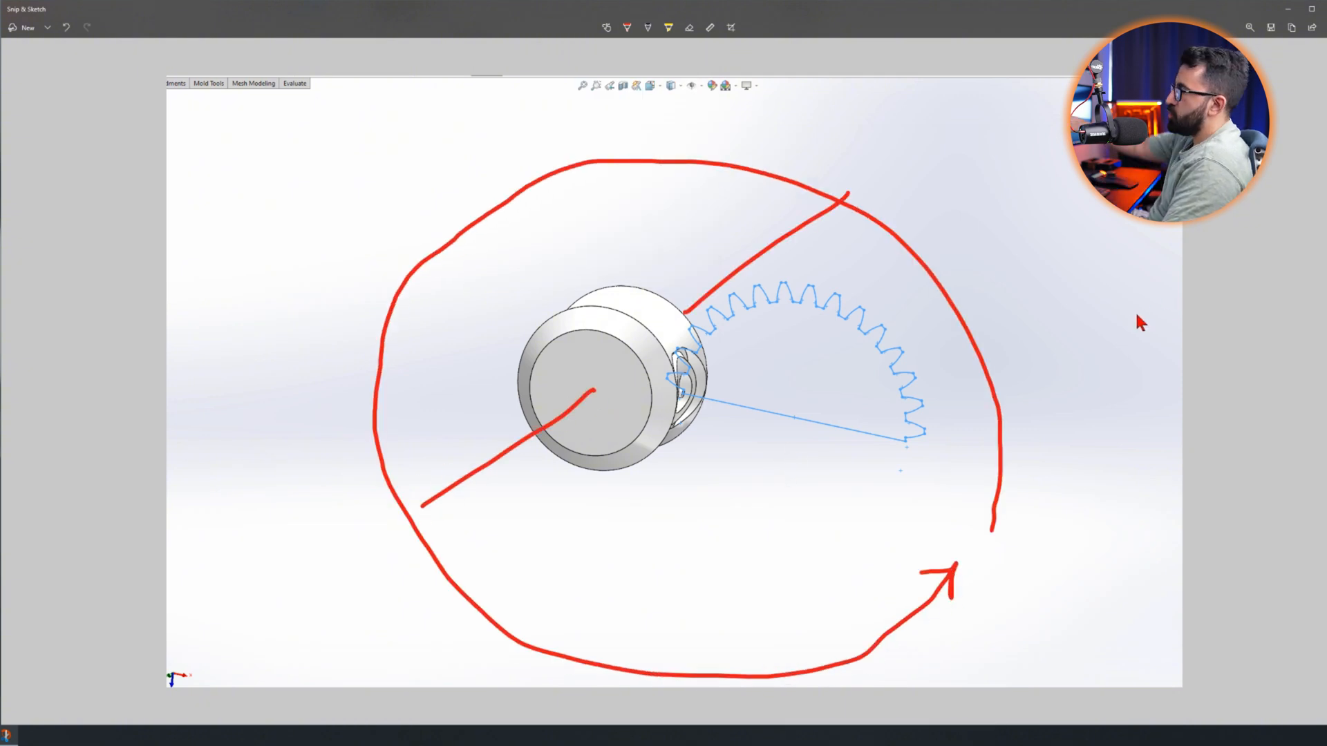
pyautogui.moveTo(885, 340)
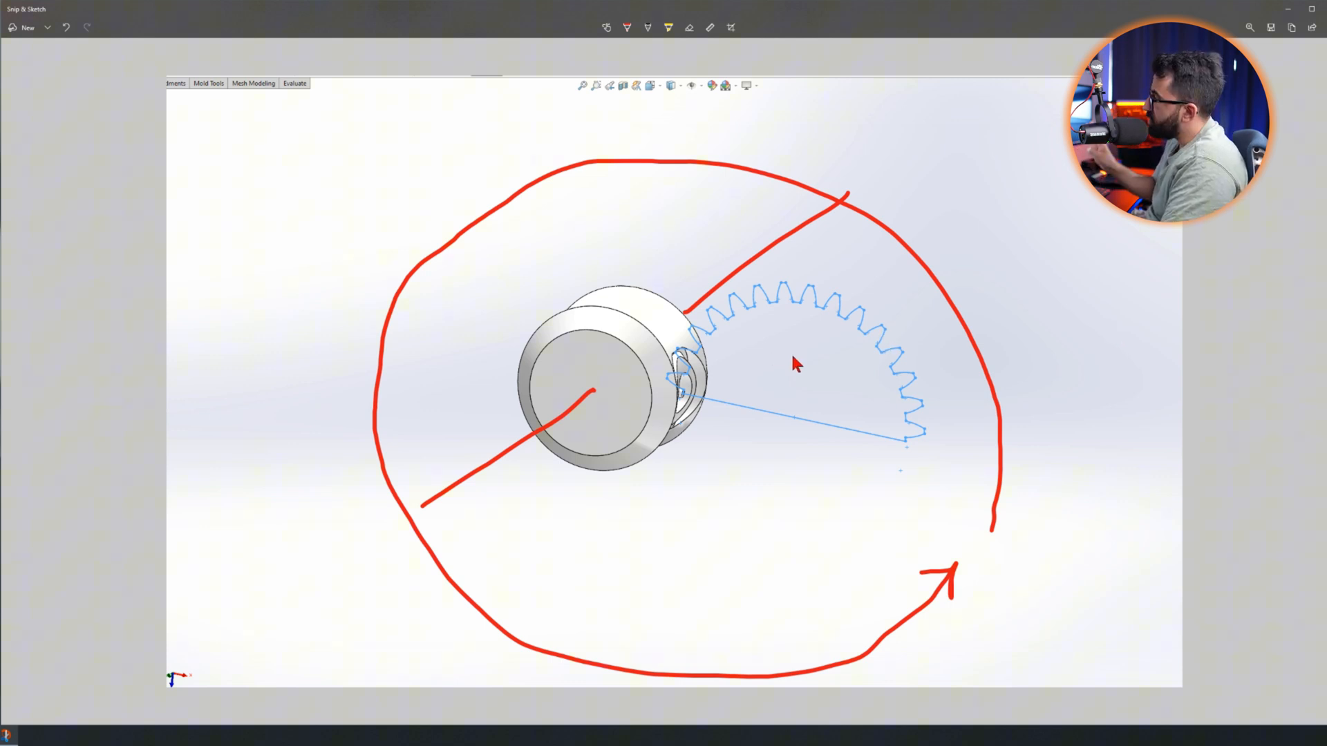
pyautogui.moveTo(783, 417)
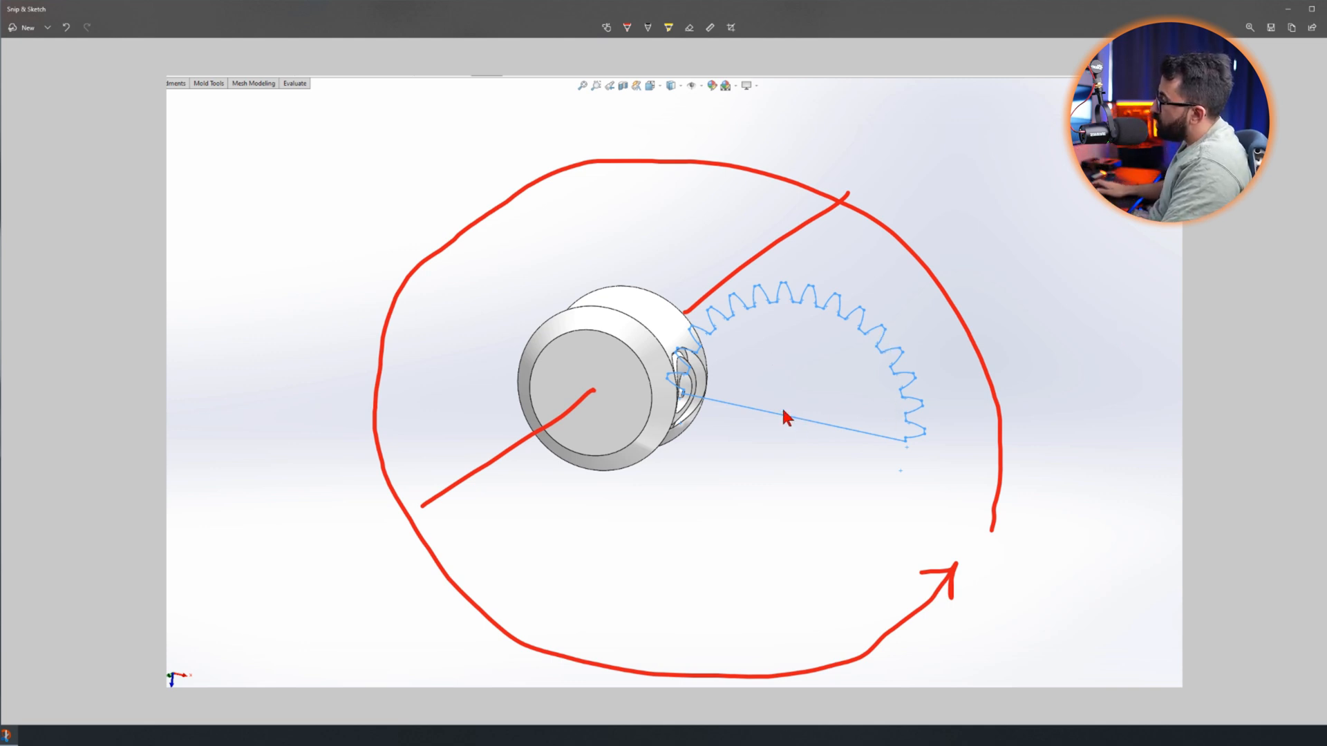
pyautogui.click(668, 27)
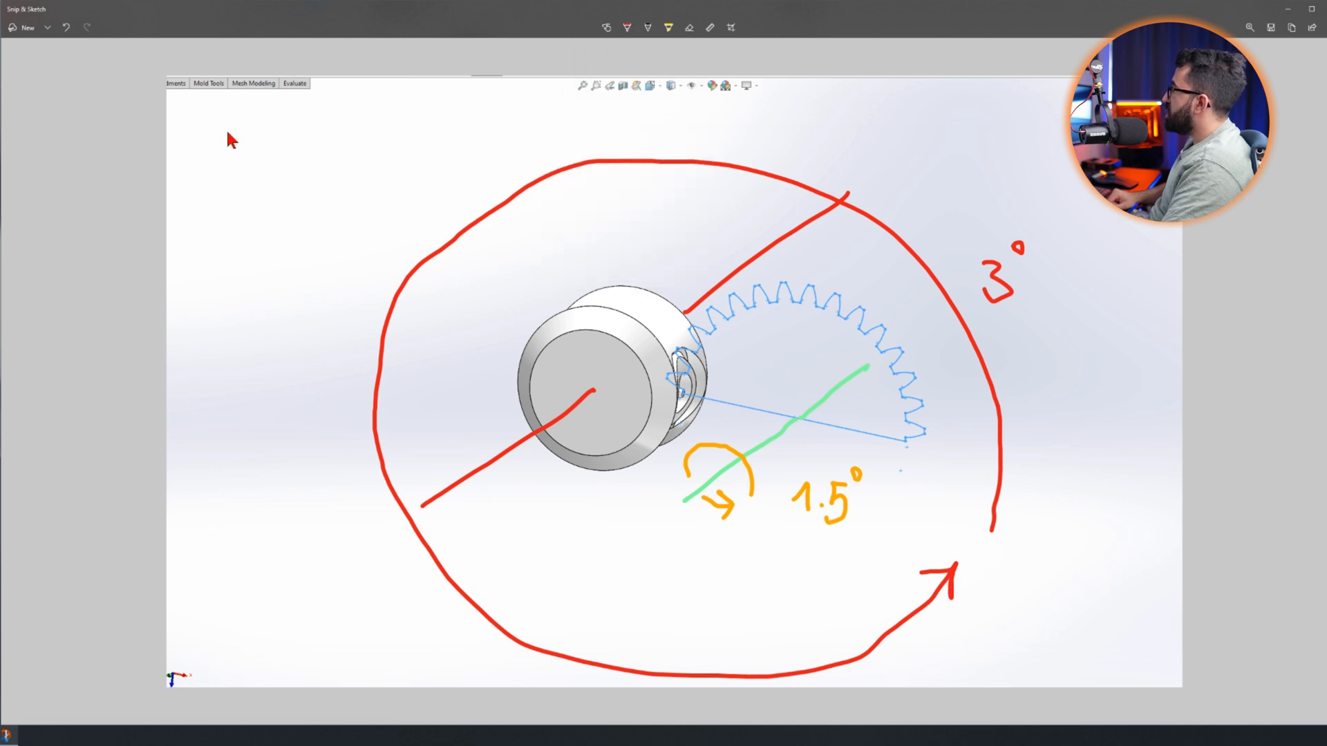
# - Handwrite a numbered red note beginning with 3° at the top left of the capture
pyautogui.moveTo(241, 135); pyautogui.dragTo(330, 136)
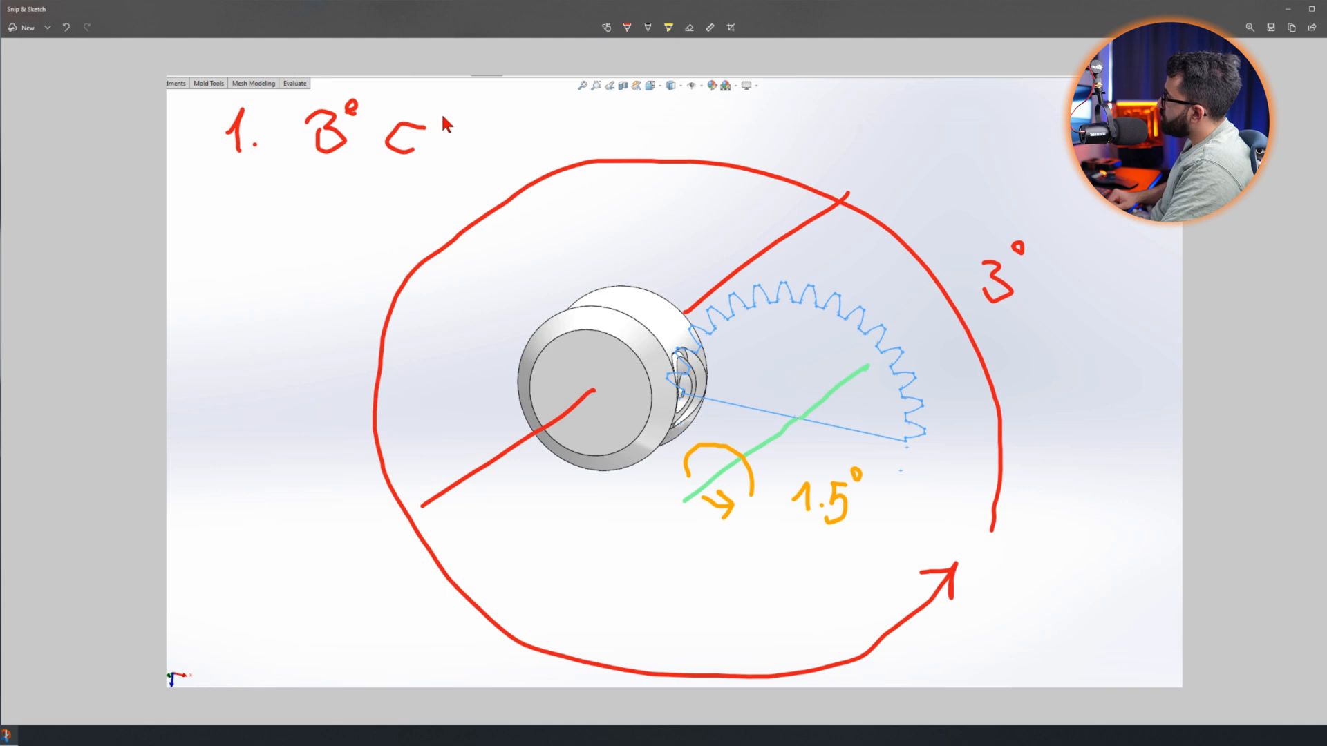
pyautogui.click(627, 27)
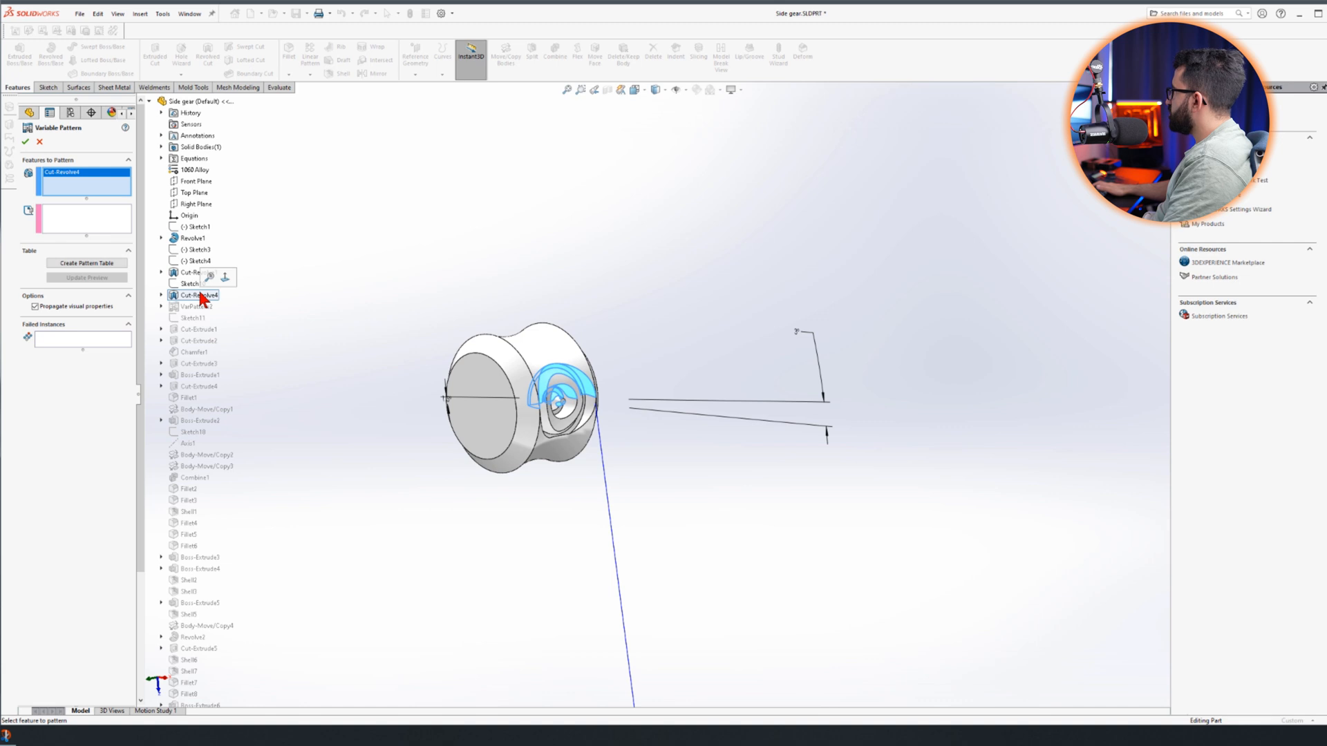
# - Expand Cut-Revolve4 to expose Sketch8's 3° and 1.5° angle dimensions for the table
pyautogui.click(192, 306)
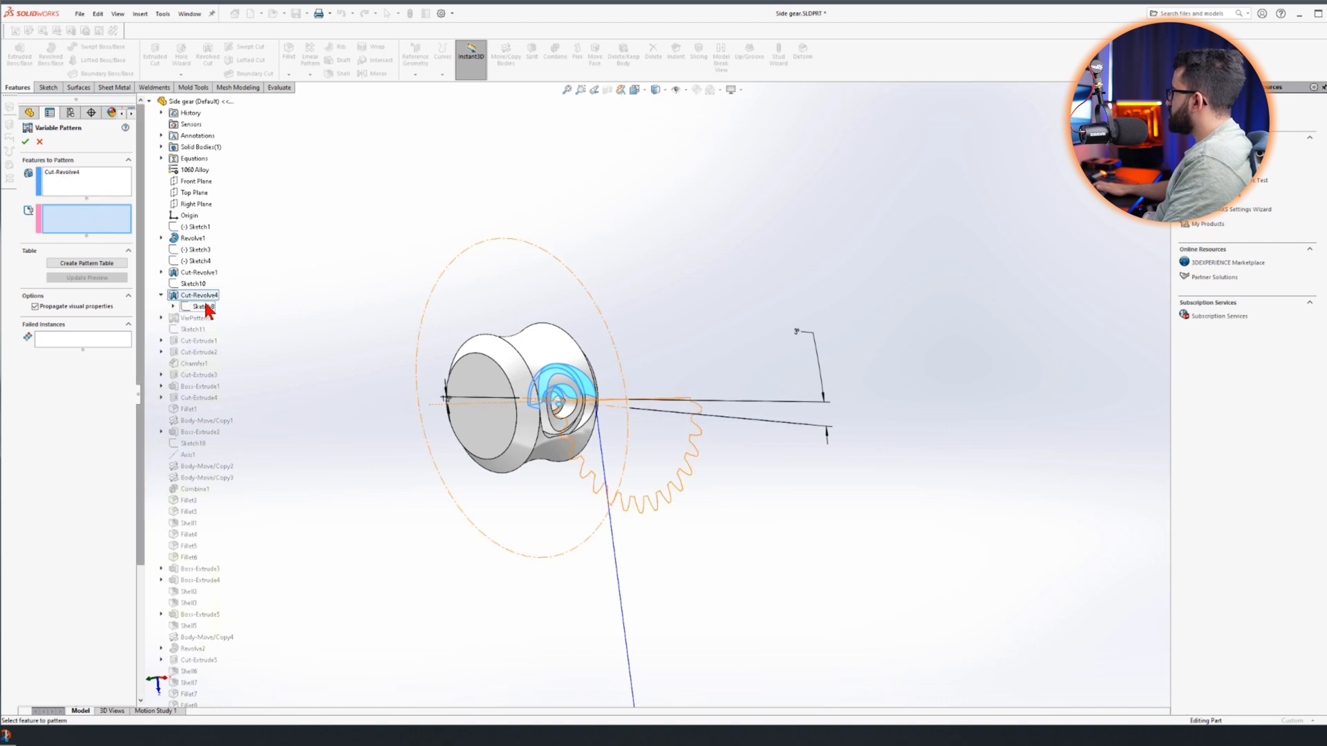
pyautogui.click(87, 264)
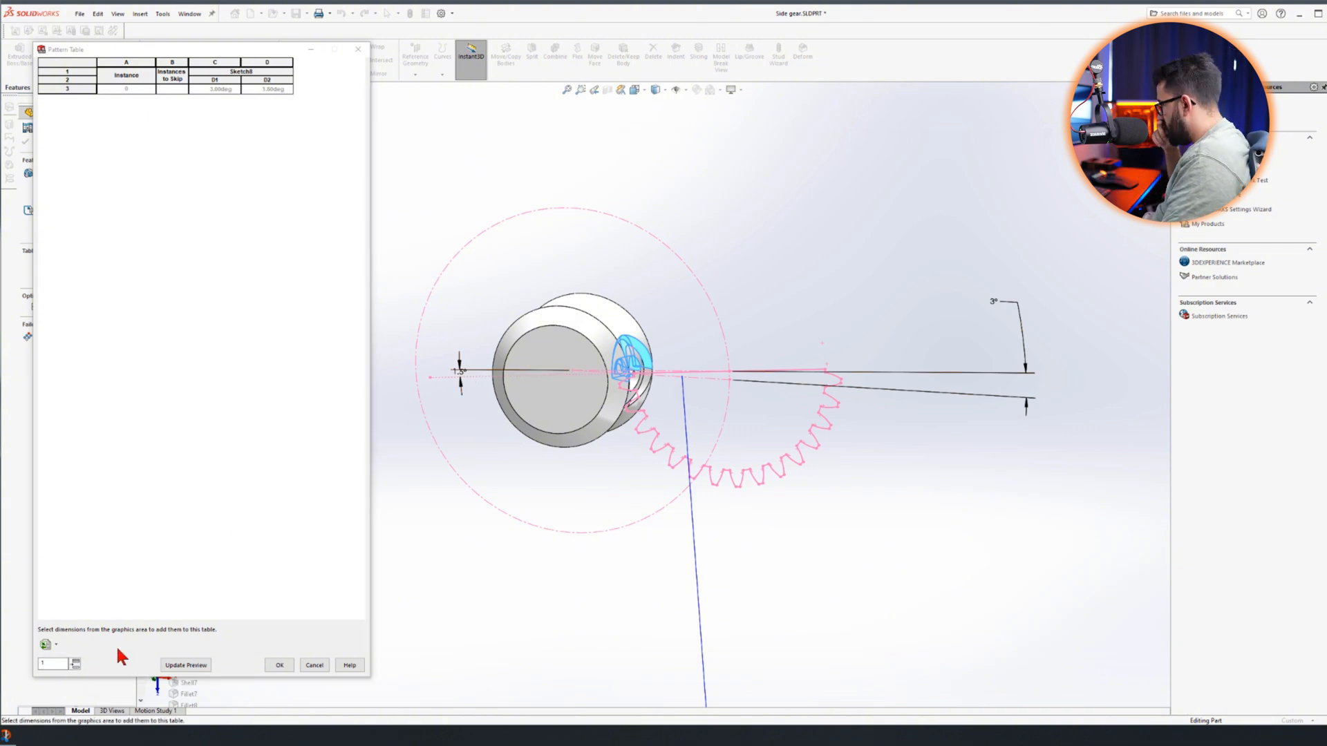
pyautogui.moveTo(75, 83)
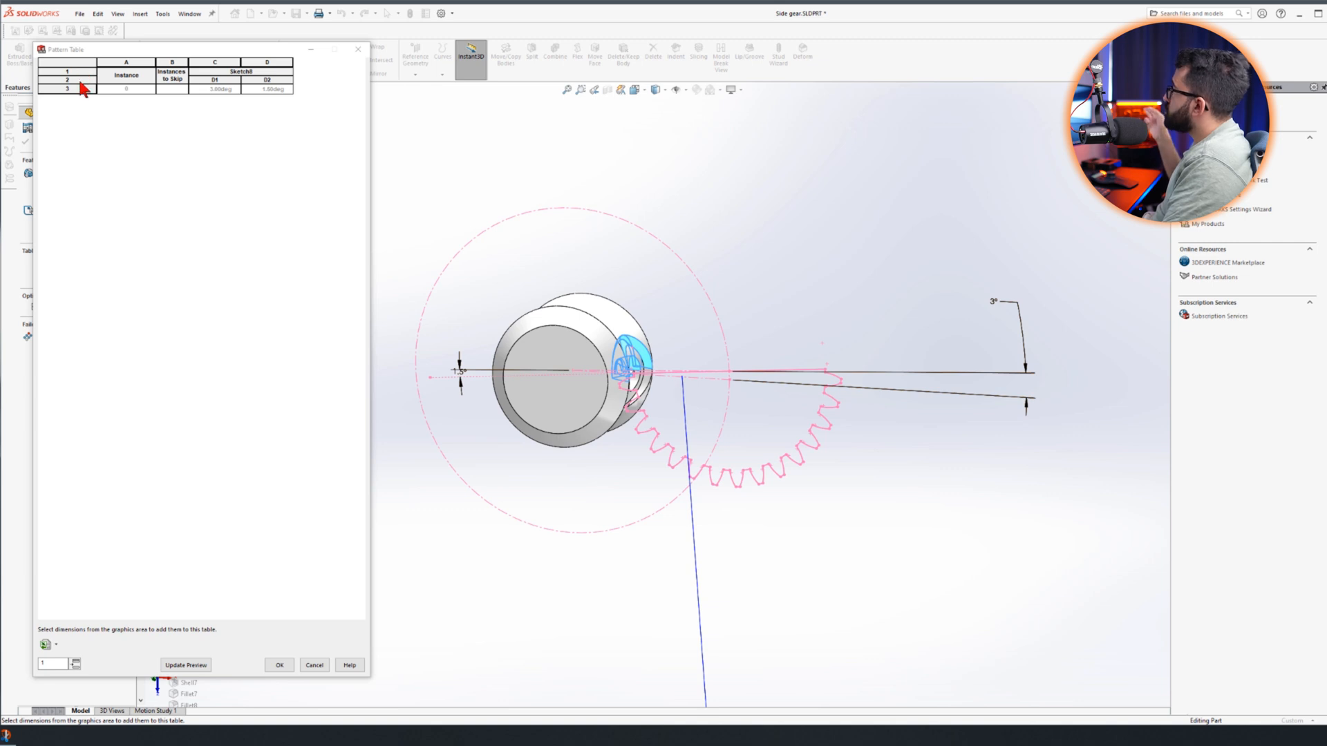
pyautogui.moveTo(118, 631)
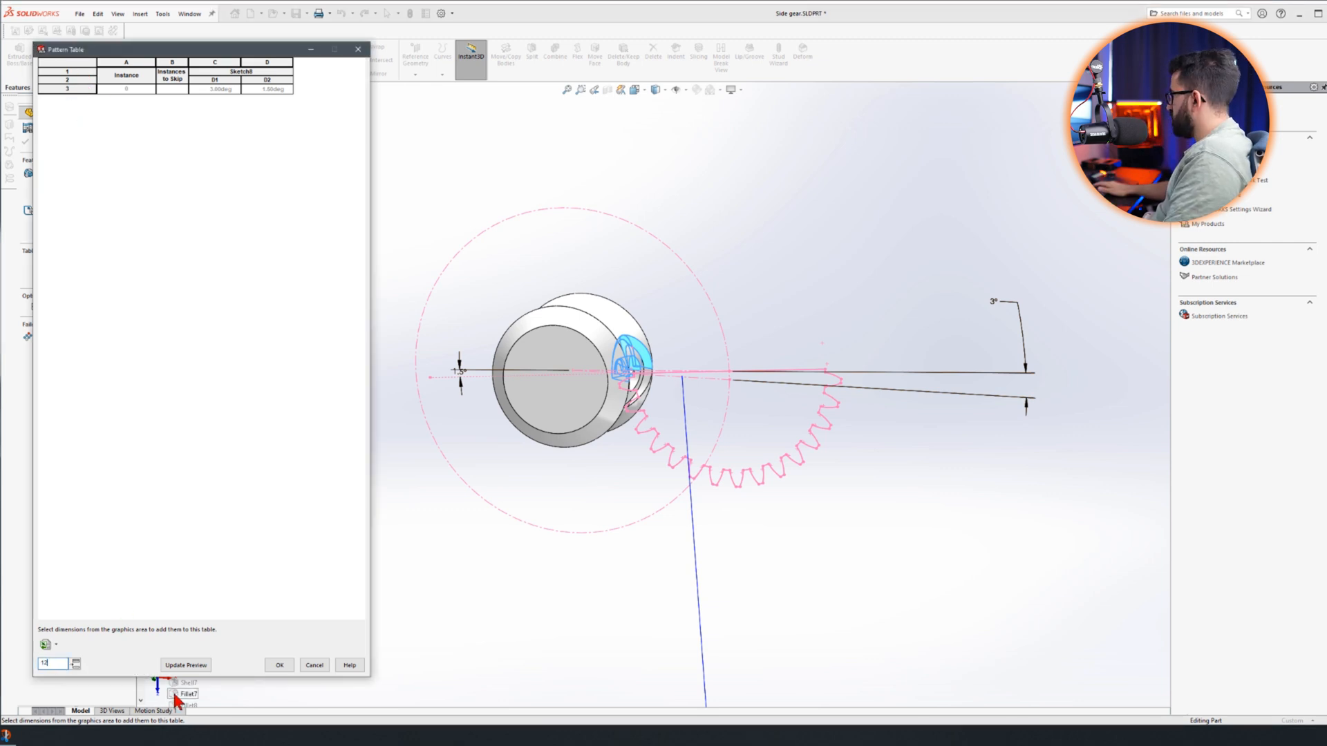
# - Enter 121 as the instance count to generate the table rows
pyautogui.write('121')
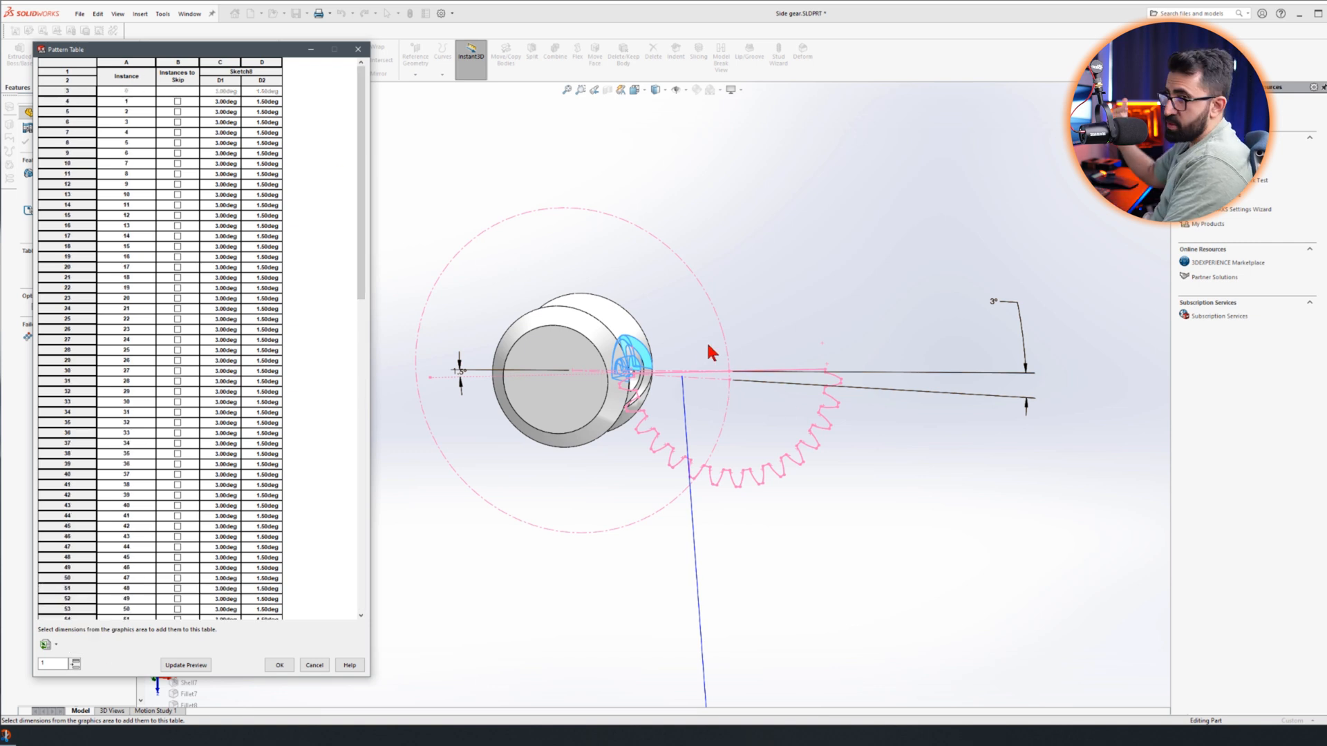
pyautogui.moveTo(708, 393)
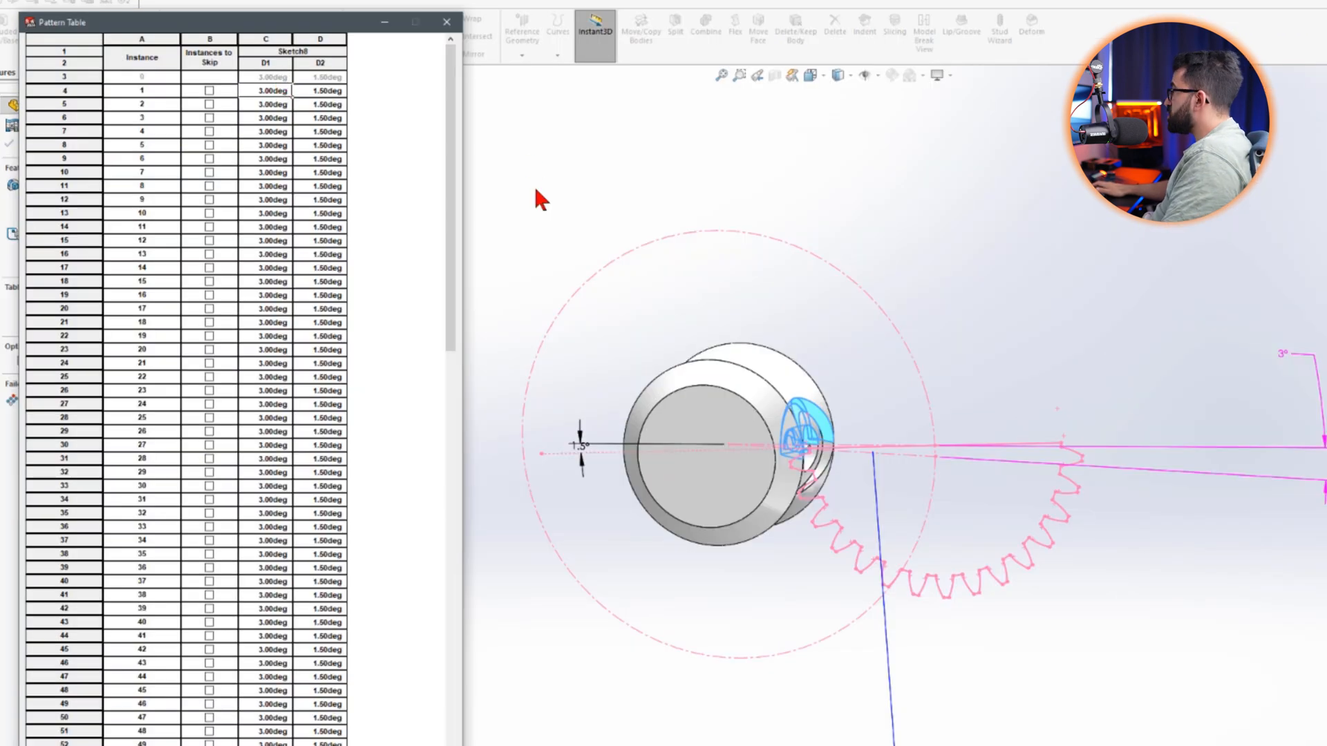
# - Enter 12° in D1 and fill D1 to 357° and D2 to 178.5° in the pattern table
pyautogui.write('12')
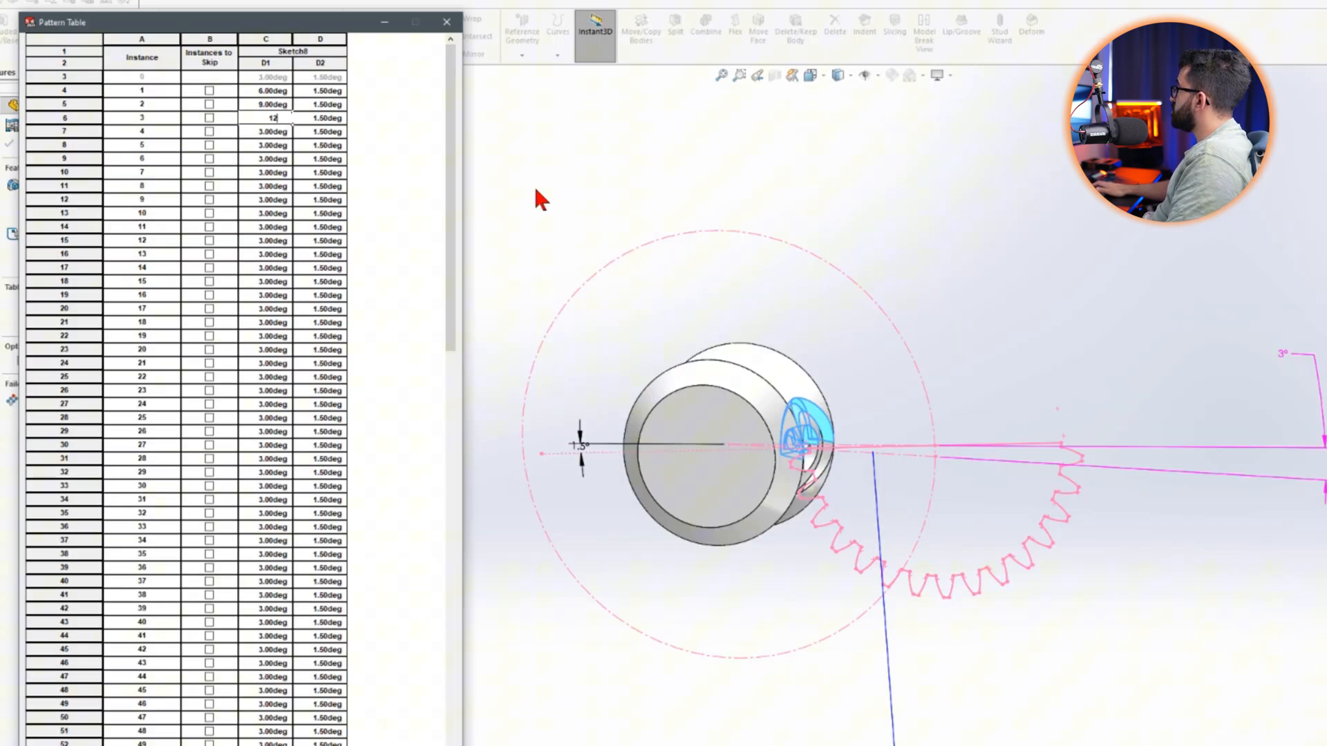
pyautogui.press('enter')
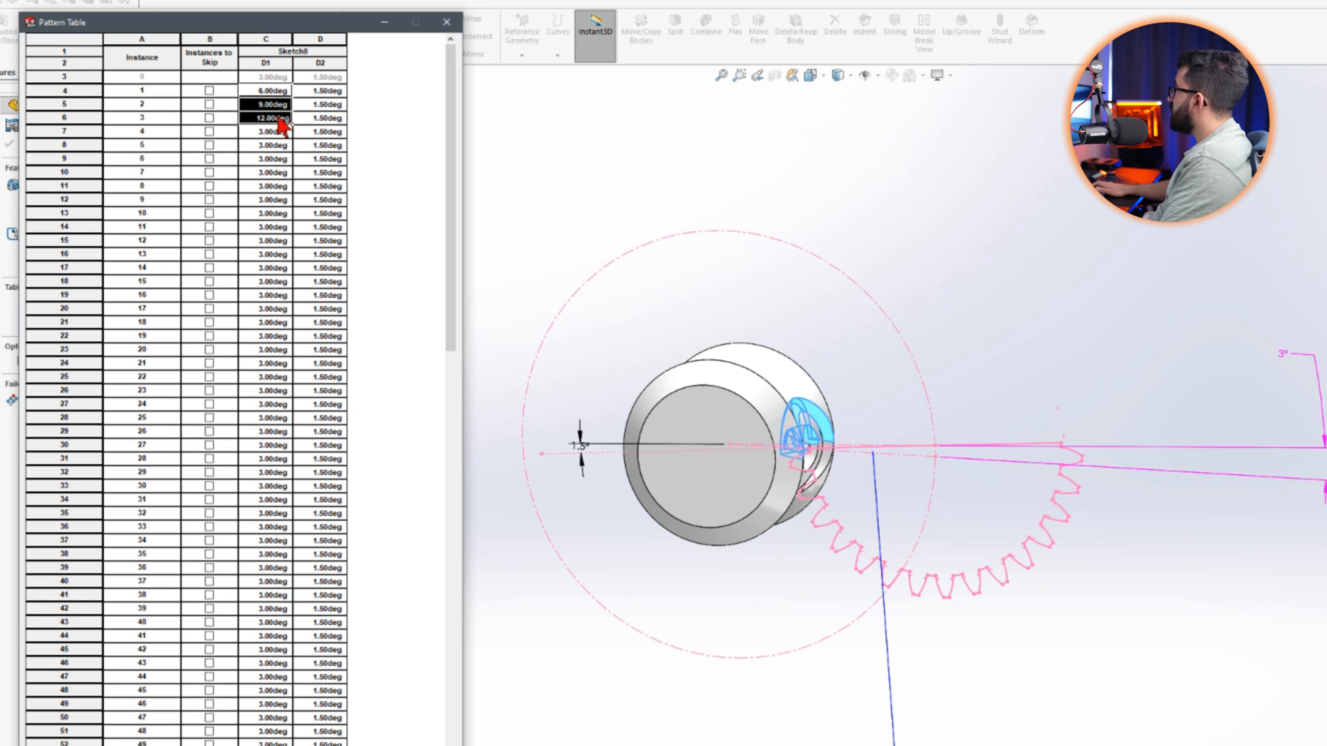
pyautogui.scroll(-3)
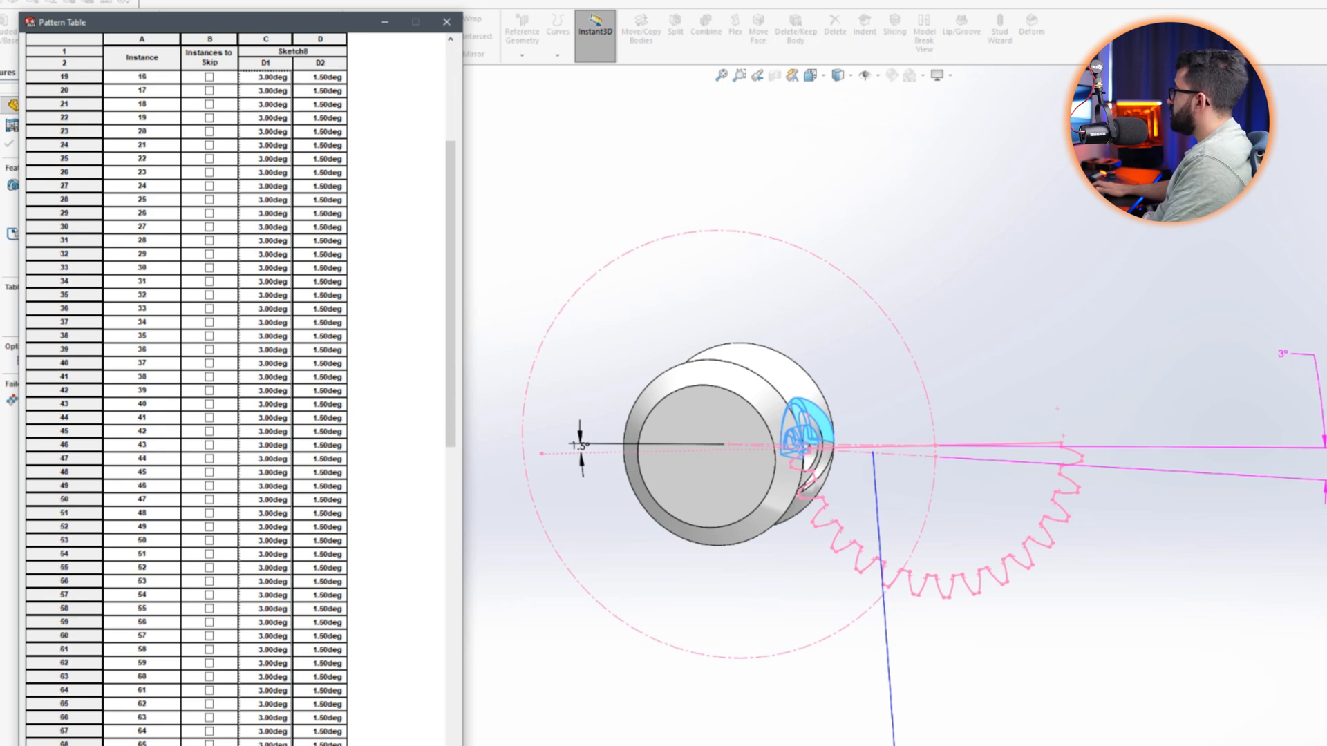
pyautogui.scroll(-3)
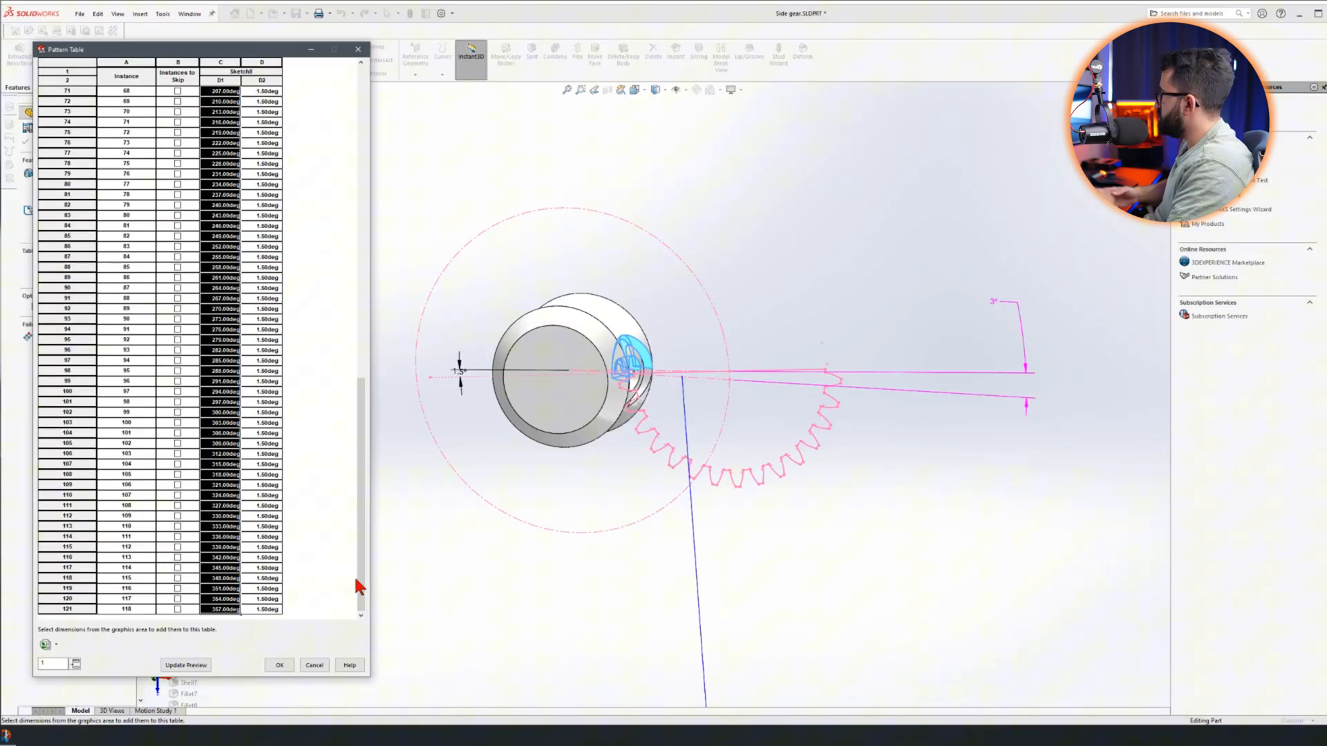
pyautogui.click(45, 644)
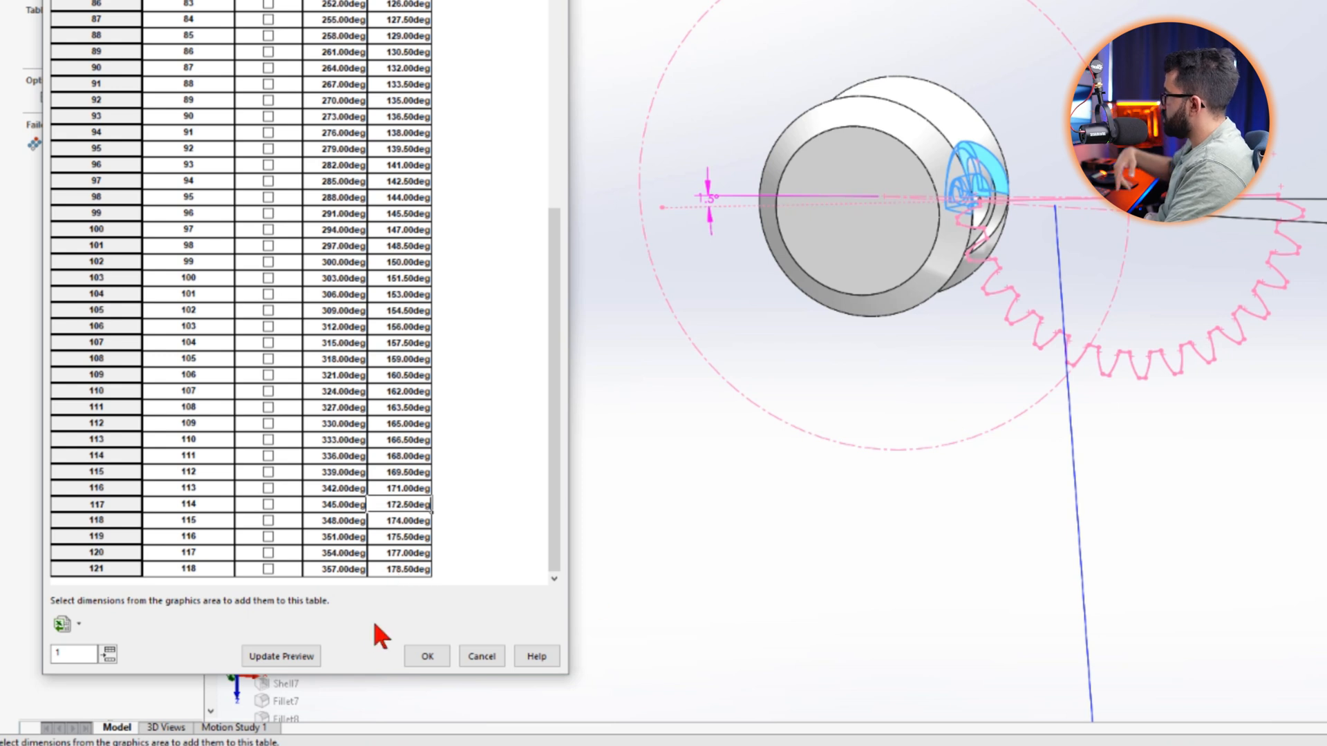
# - Update the pattern table preview to show the swirl of revolve cuts
pyautogui.click(280, 656)
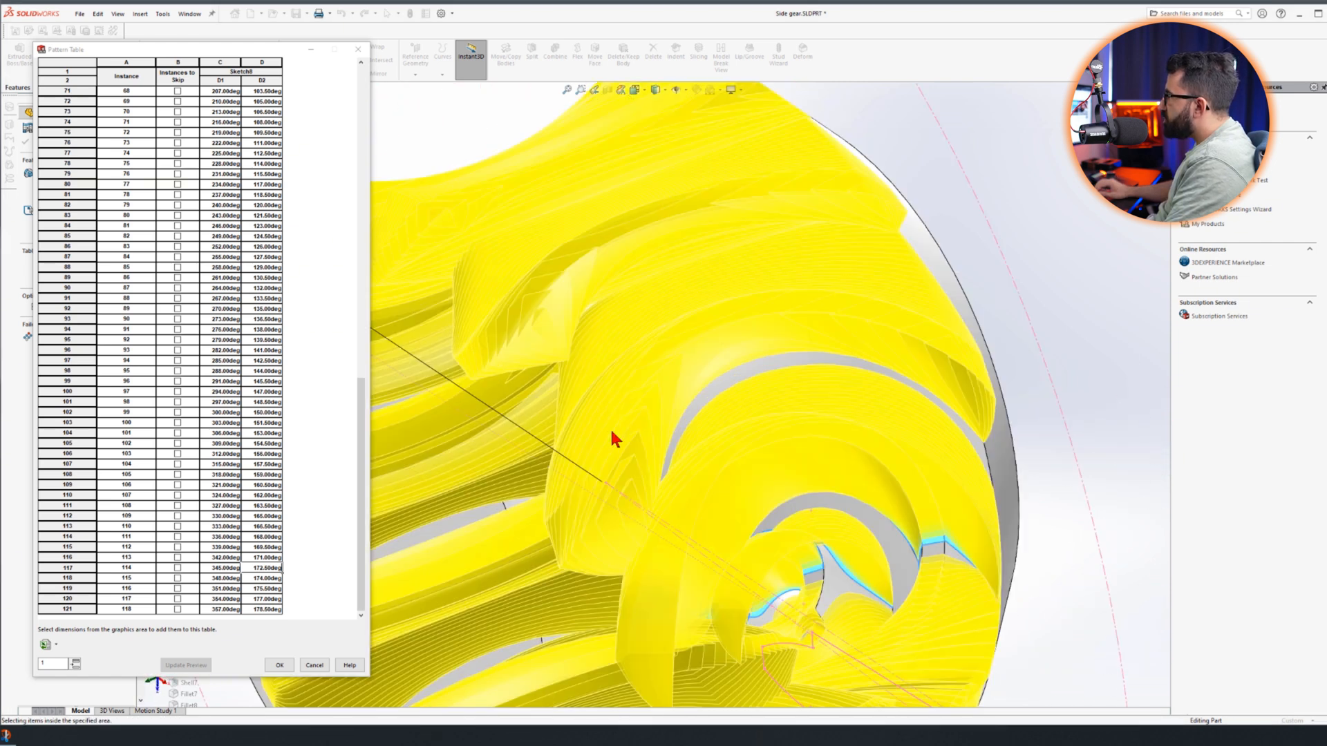
pyautogui.click(279, 664)
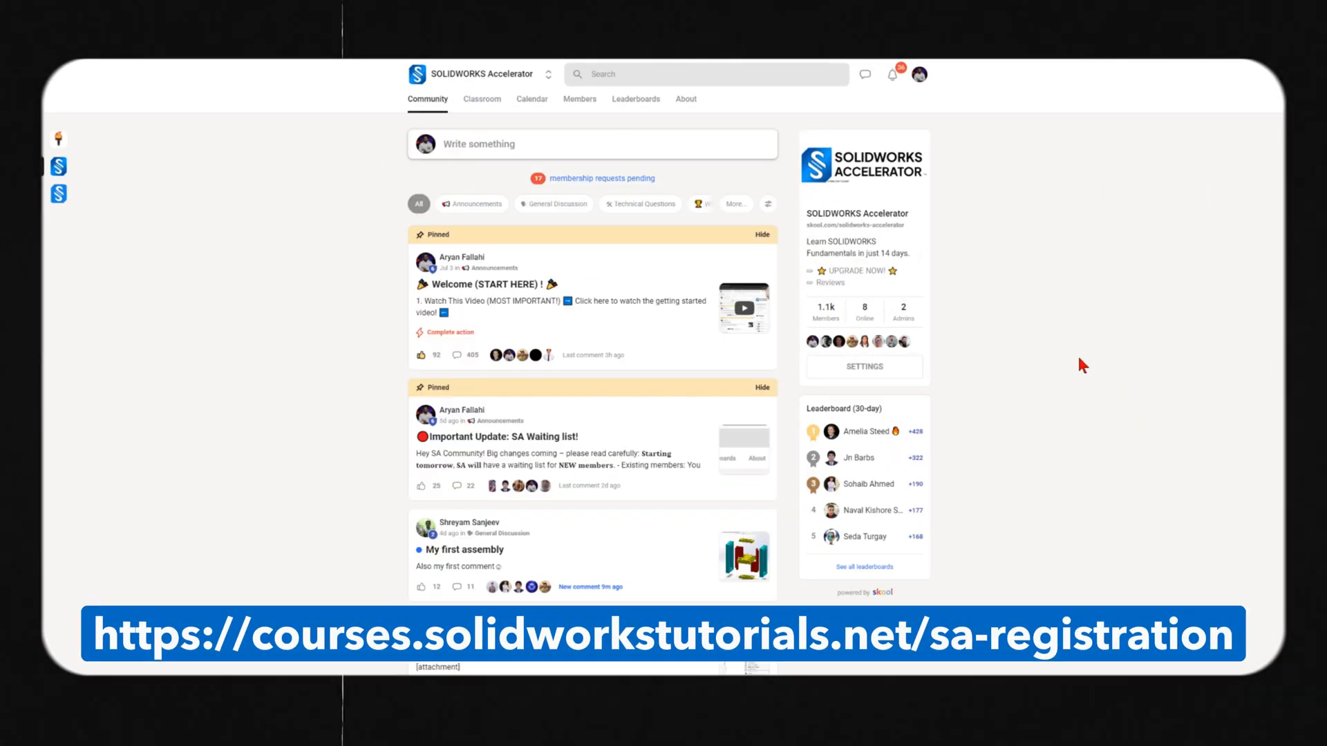
pyautogui.moveTo(1073, 287)
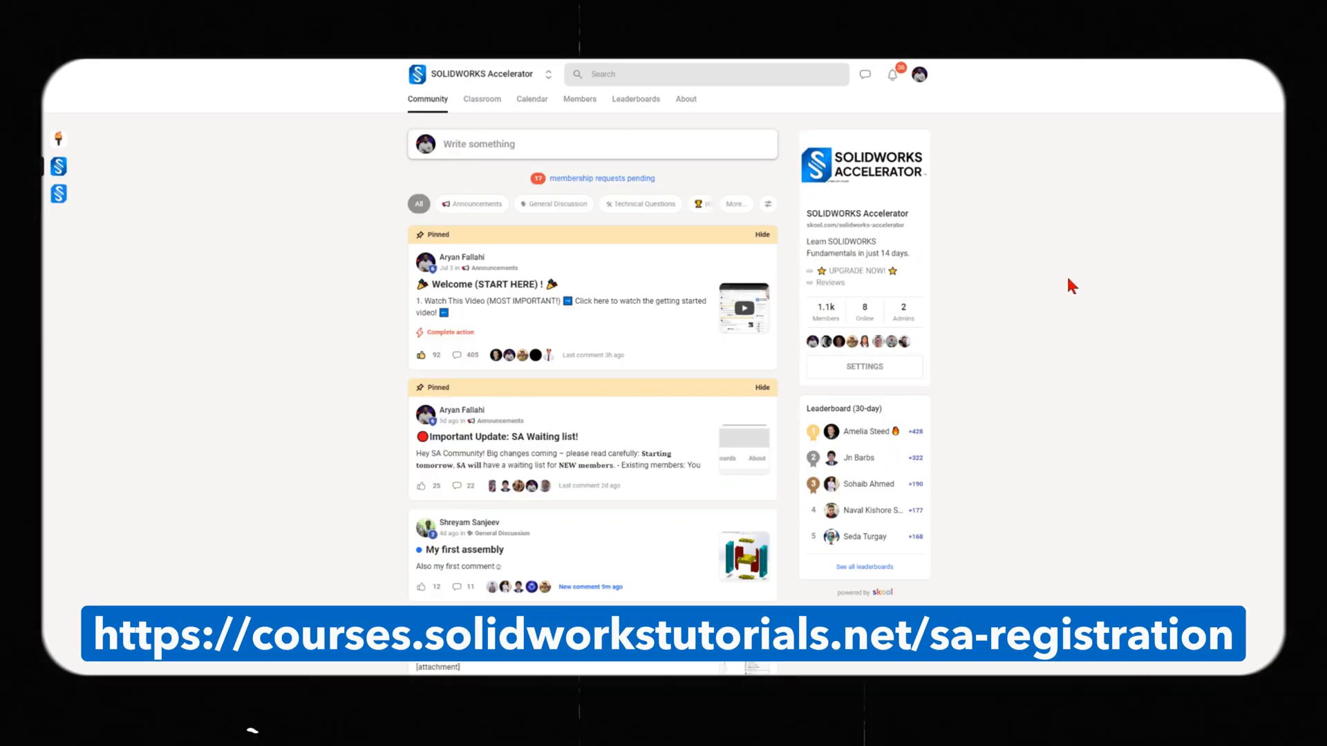
pyautogui.moveTo(1022, 257)
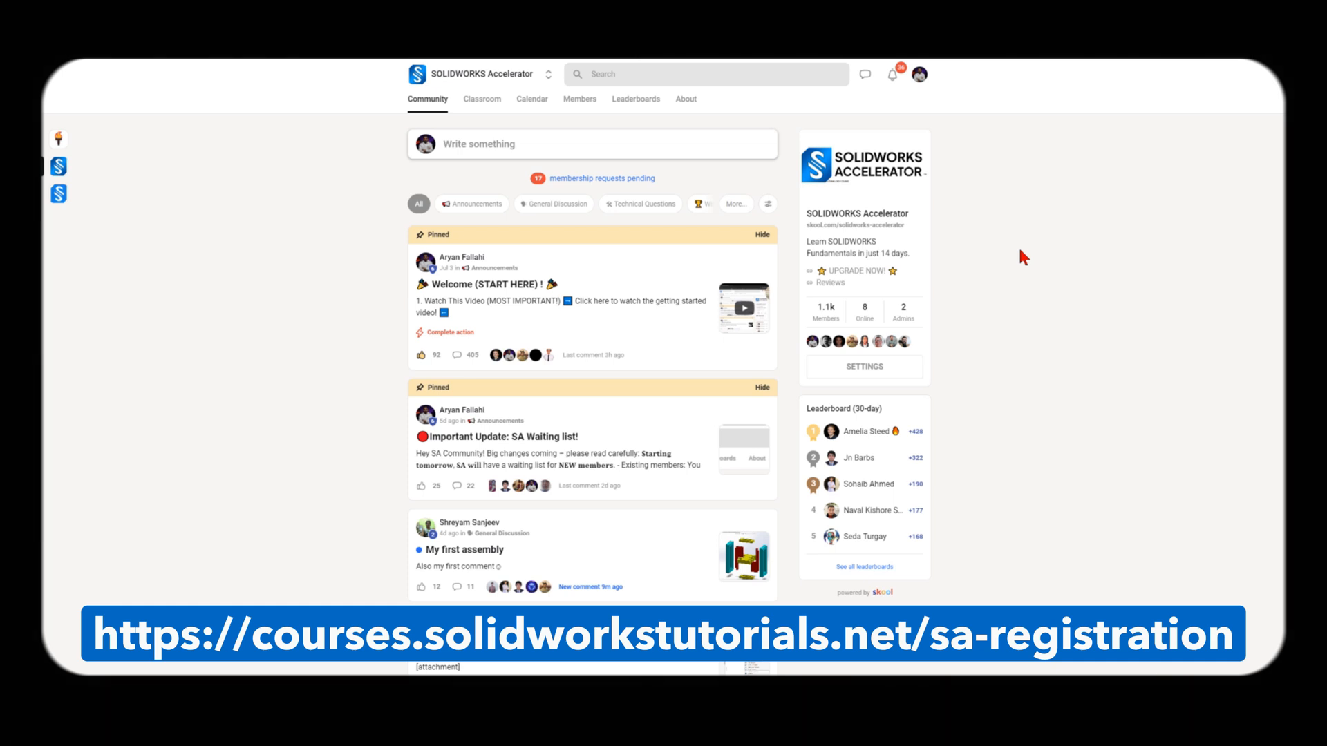
# - Show the SOLIDWORKS Accelerator Members tab and scroll through member profiles
pyautogui.click(579, 99)
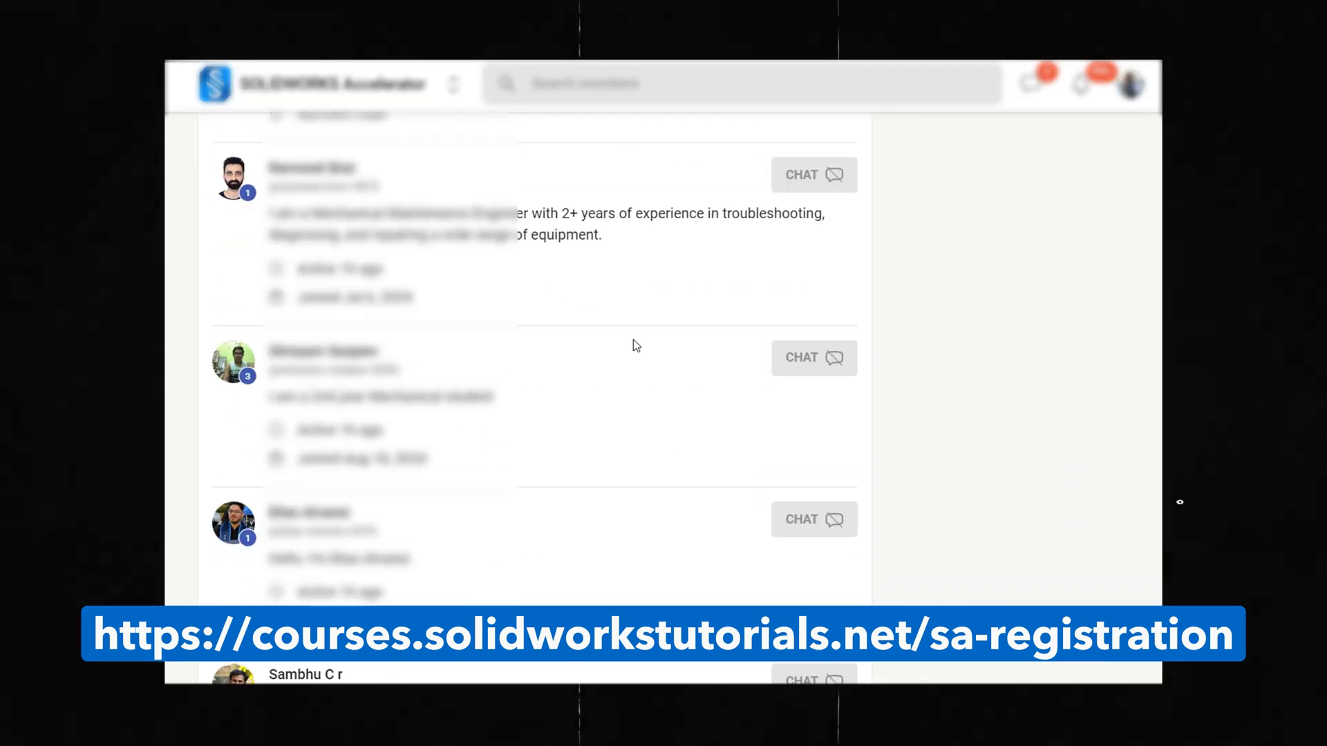
pyautogui.scroll(-3)
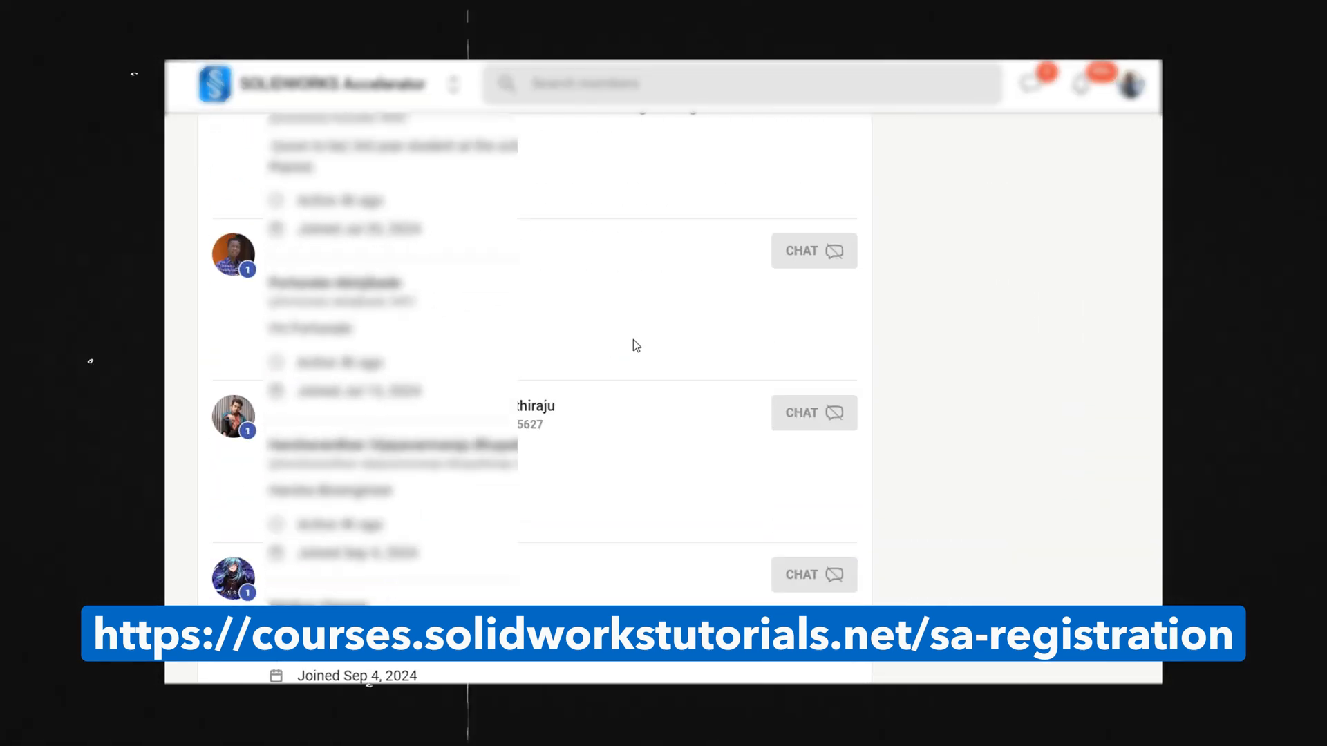